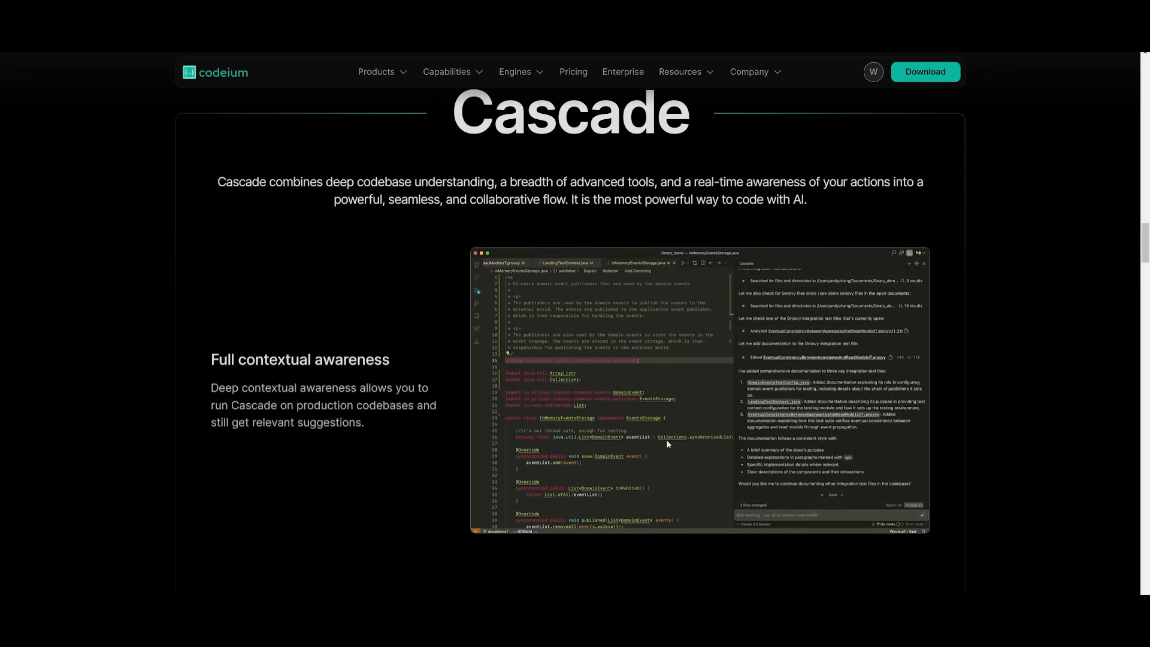
Scroll through Cascade's feature sections to Multi-file editing, then move on to the Cursor homepage
{"action": "scroll", "scroll_direction": "down", "scroll_amount": 3}
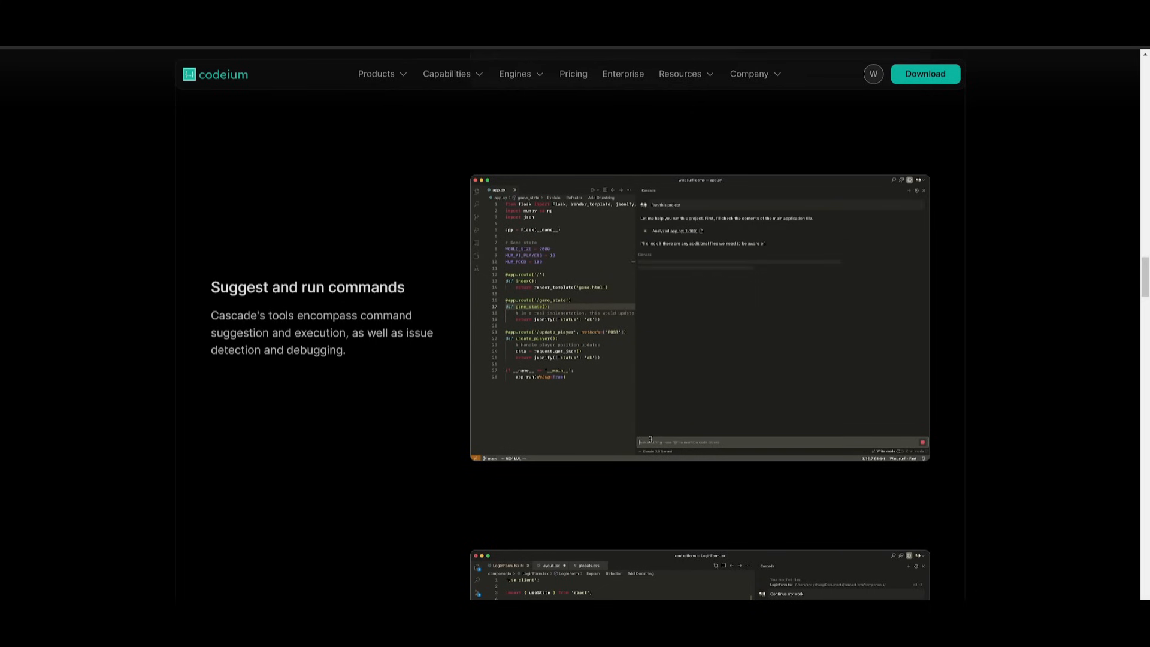
{"action": "scroll", "scroll_direction": "down", "scroll_amount": 3}
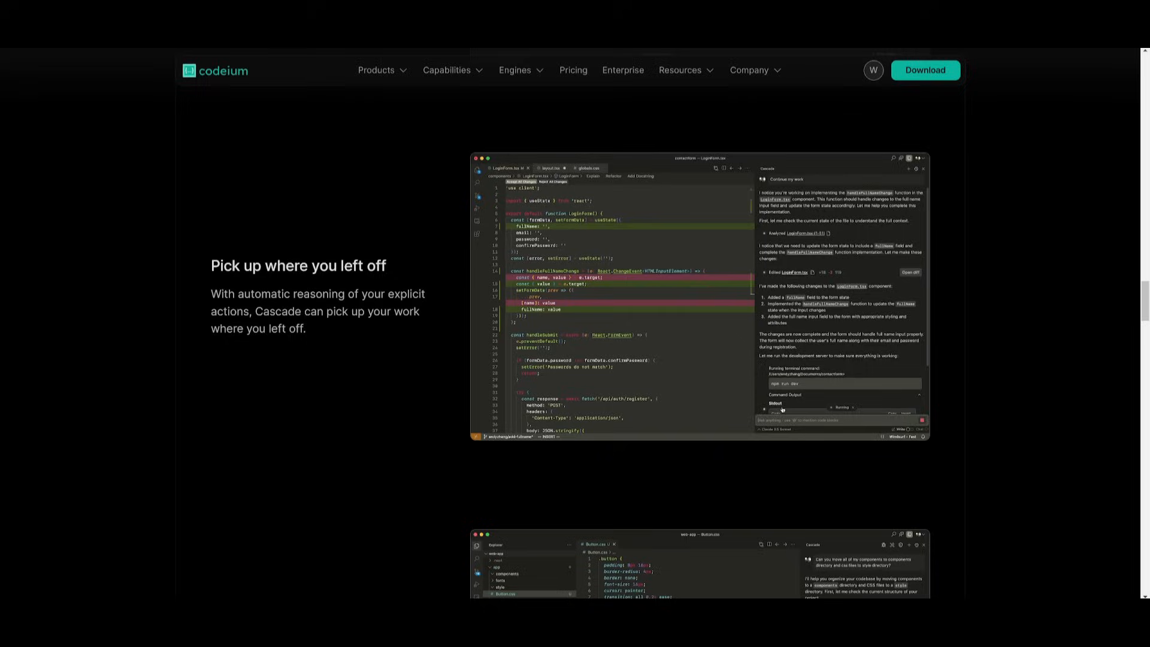
{"action": "scroll", "scroll_direction": "down", "scroll_amount": 3}
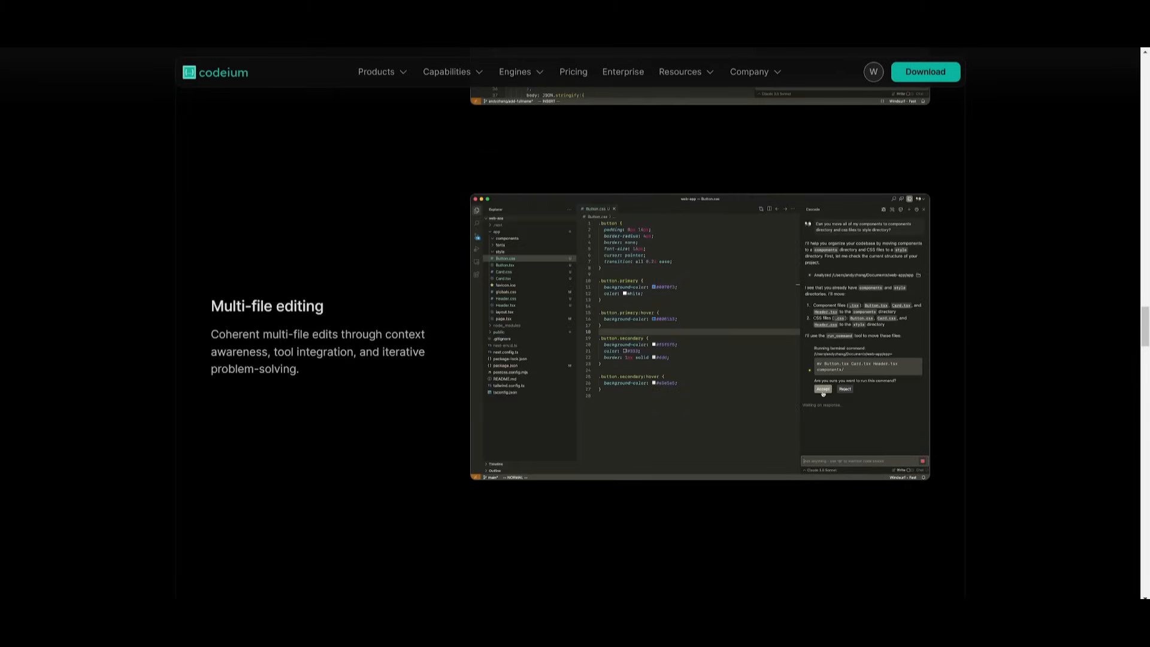
{"action": "left_click", "coordinate": [820, 389]}
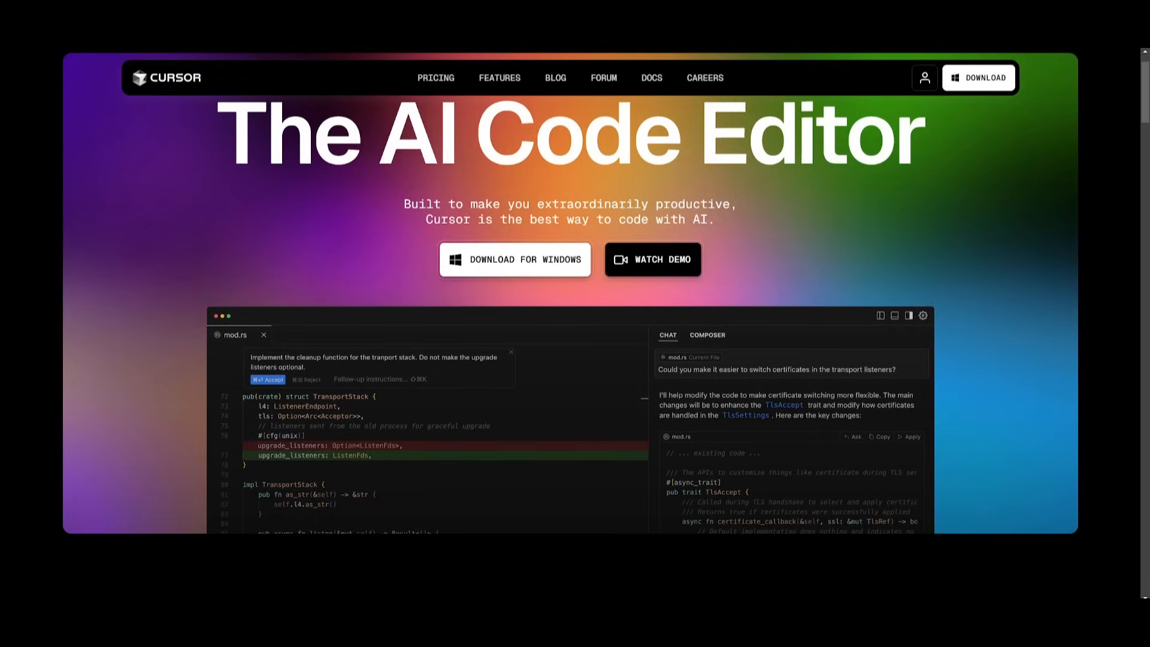
Scroll the Cursor homepage down to the Trusted by engineers logos and Tab, tab, tab section
{"action": "scroll", "scroll_direction": "down", "scroll_amount": 3}
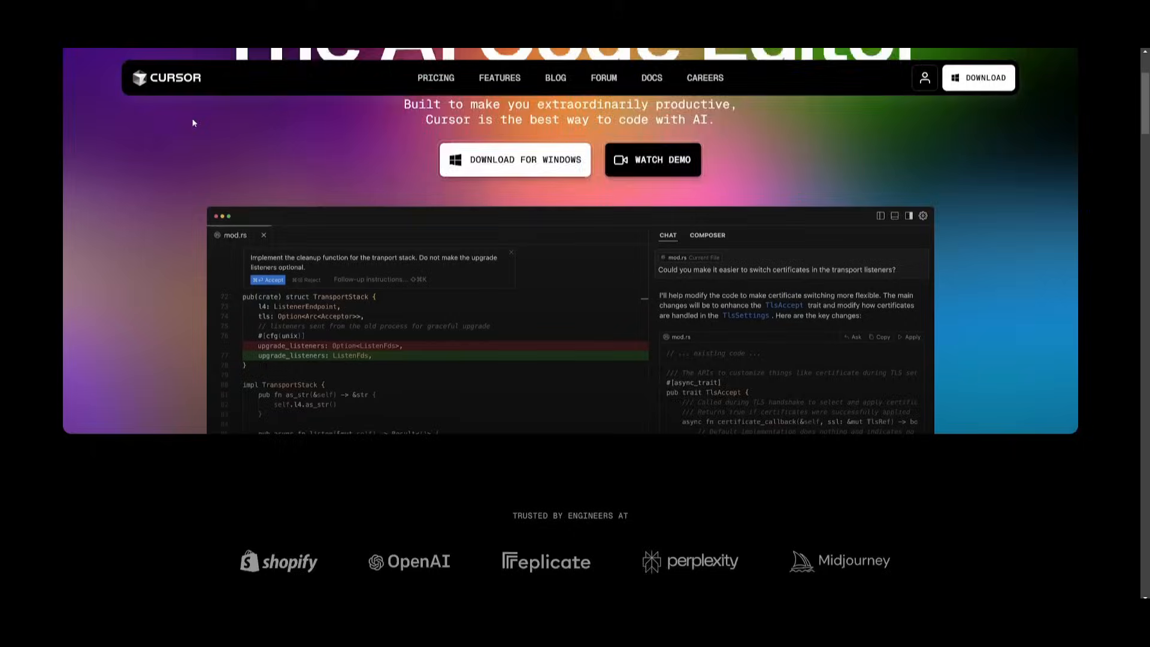
{"action": "scroll", "scroll_direction": "down", "scroll_amount": 3}
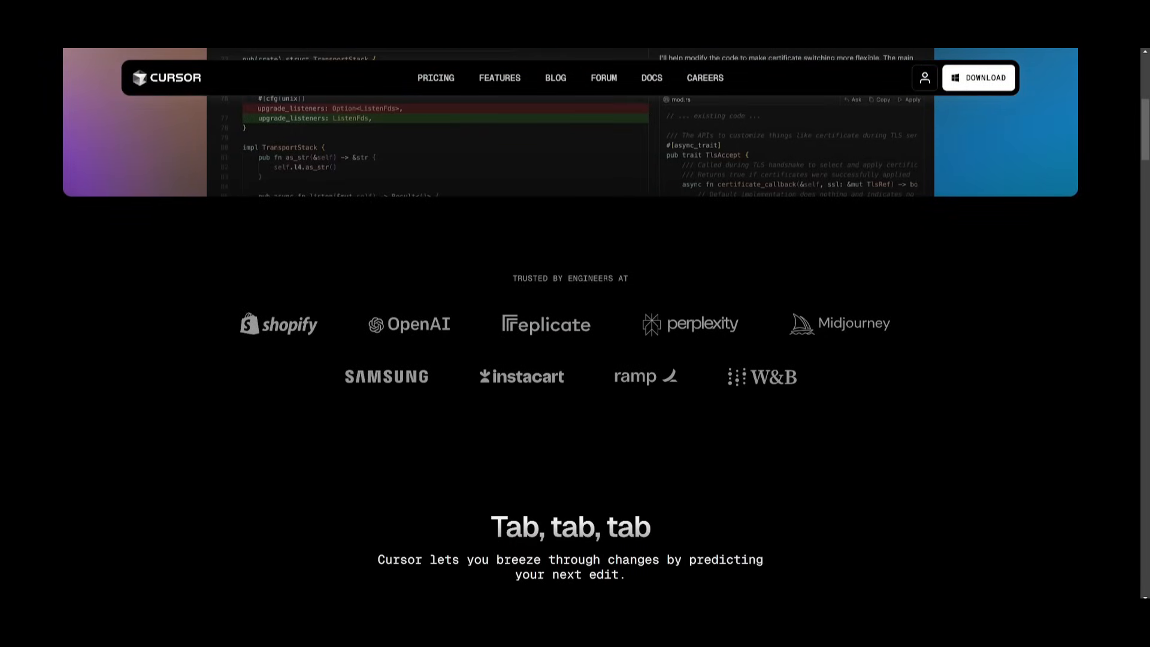
{"action": "left_click", "coordinate": [436, 78]}
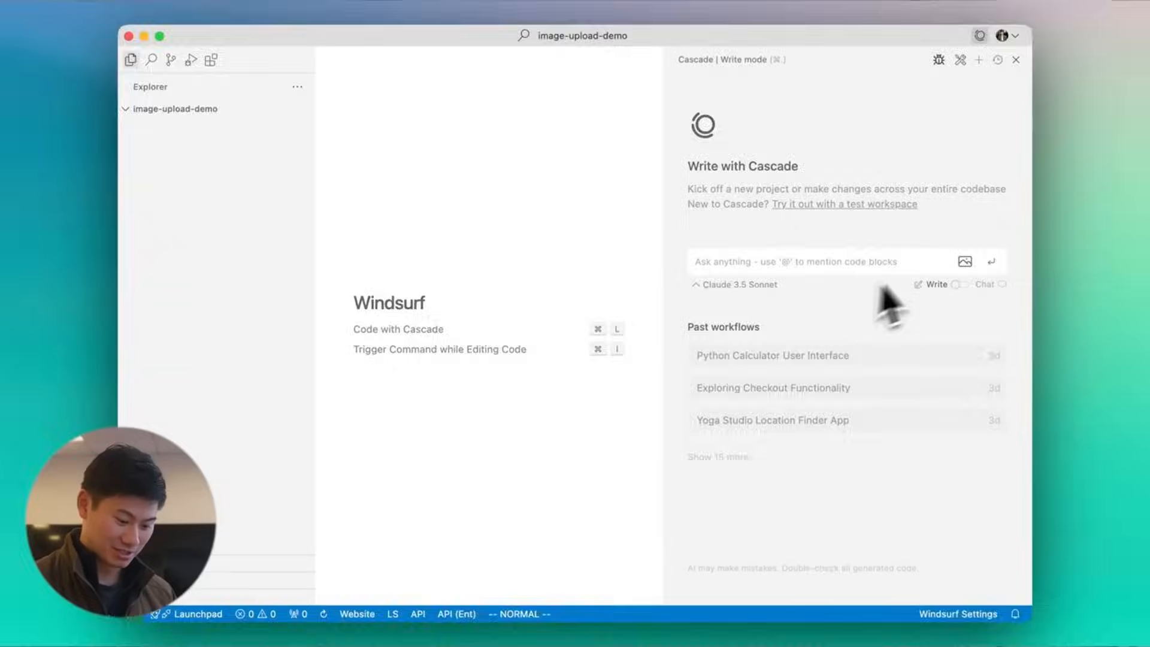
Attach the IMG_6310 wireframe photo from Downloads to the Cascade prompt and start typing 'Impl'
{"action": "left_click", "coordinate": [966, 261]}
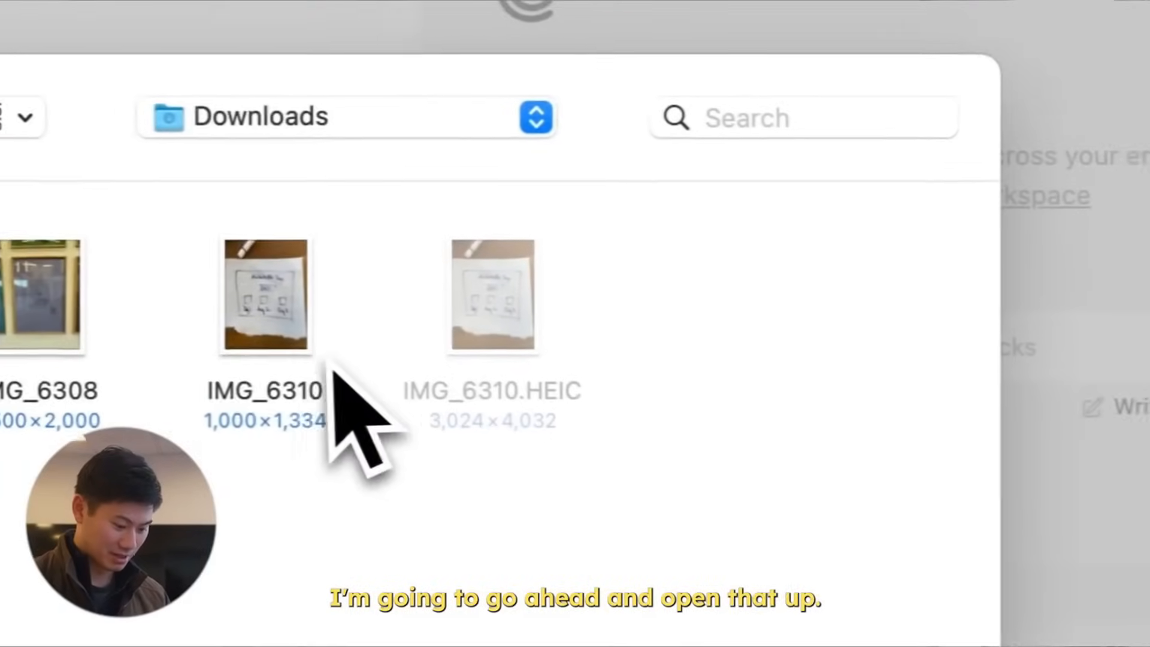
{"action": "type", "text": "Impl"}
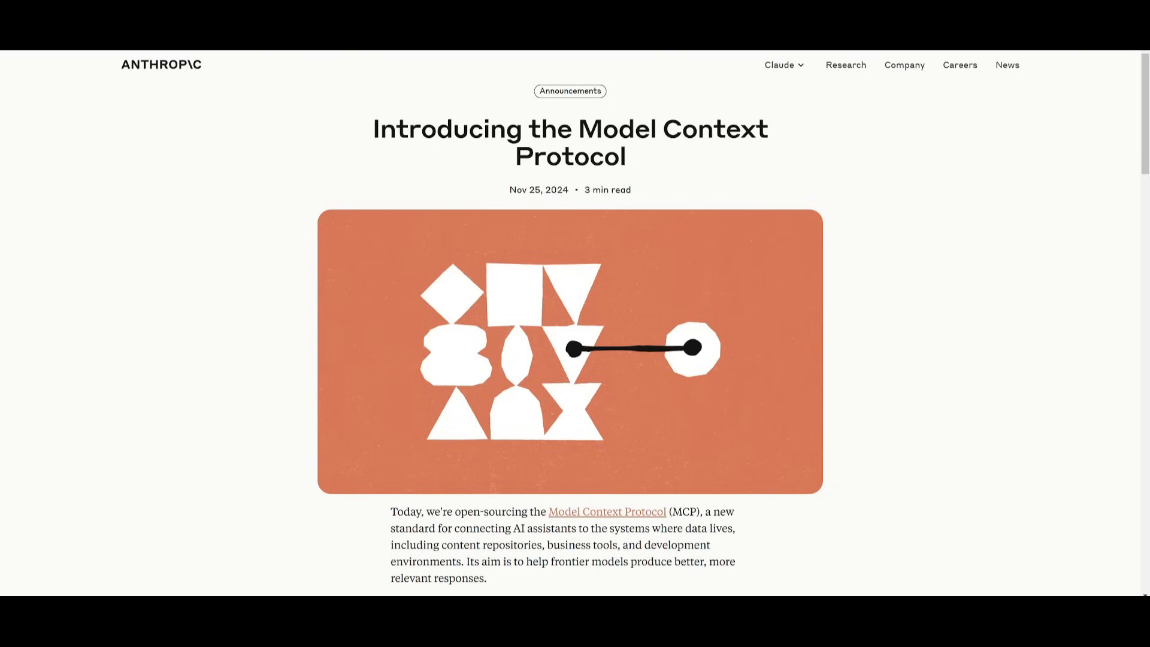
{"action": "mouse_move", "coordinate": [106, 211]}
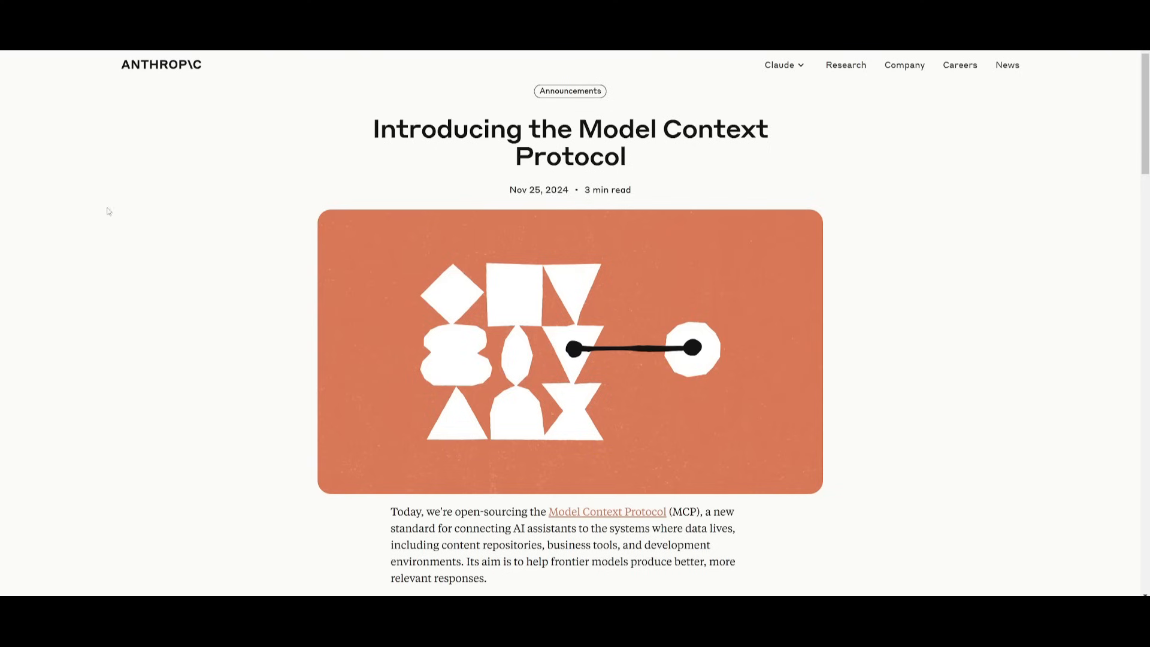
Scroll the MCP announcement article down to its Getting started heading
{"action": "scroll", "scroll_direction": "down", "scroll_amount": 3}
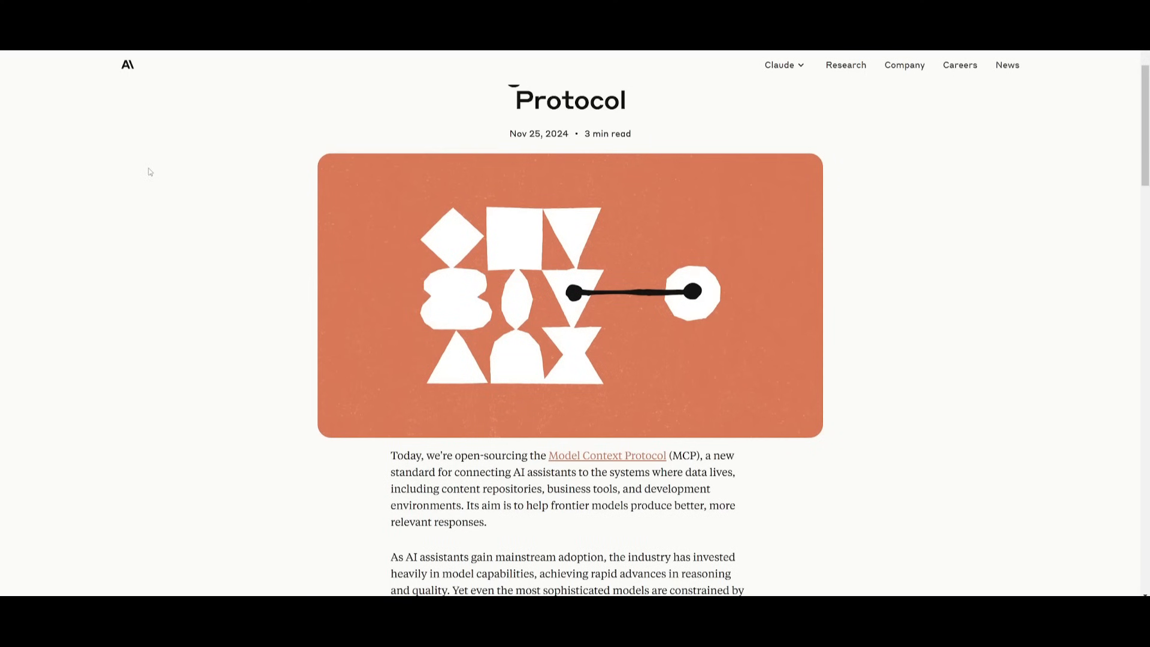
{"action": "scroll", "scroll_direction": "down", "scroll_amount": 3}
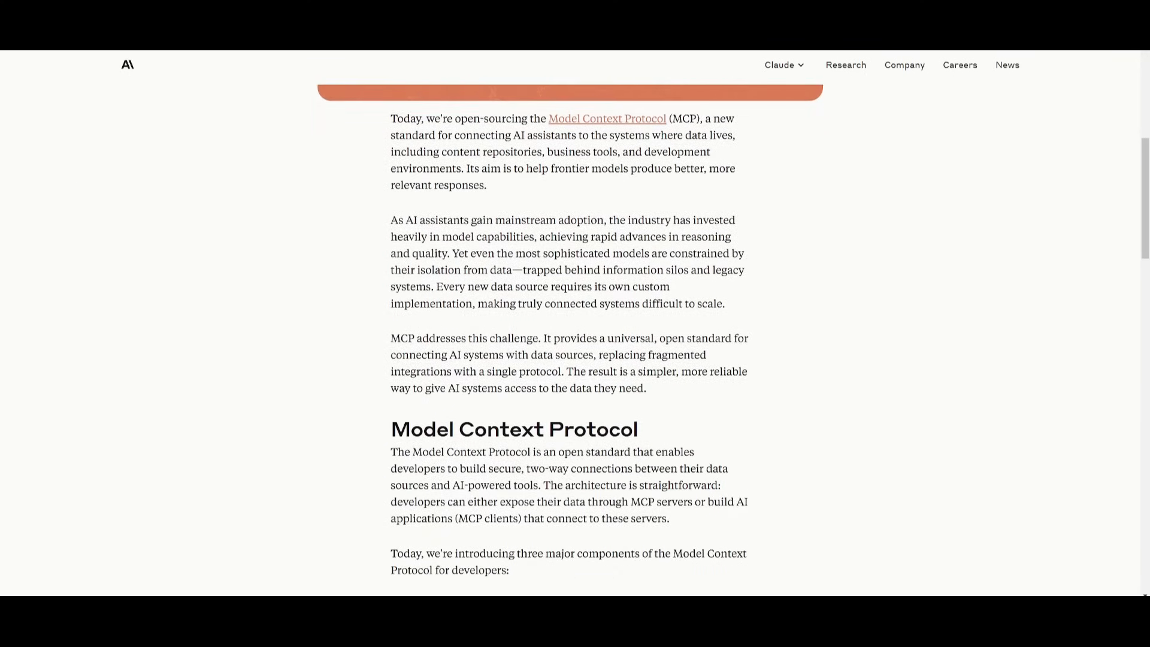
{"action": "scroll", "scroll_direction": "down", "scroll_amount": 3}
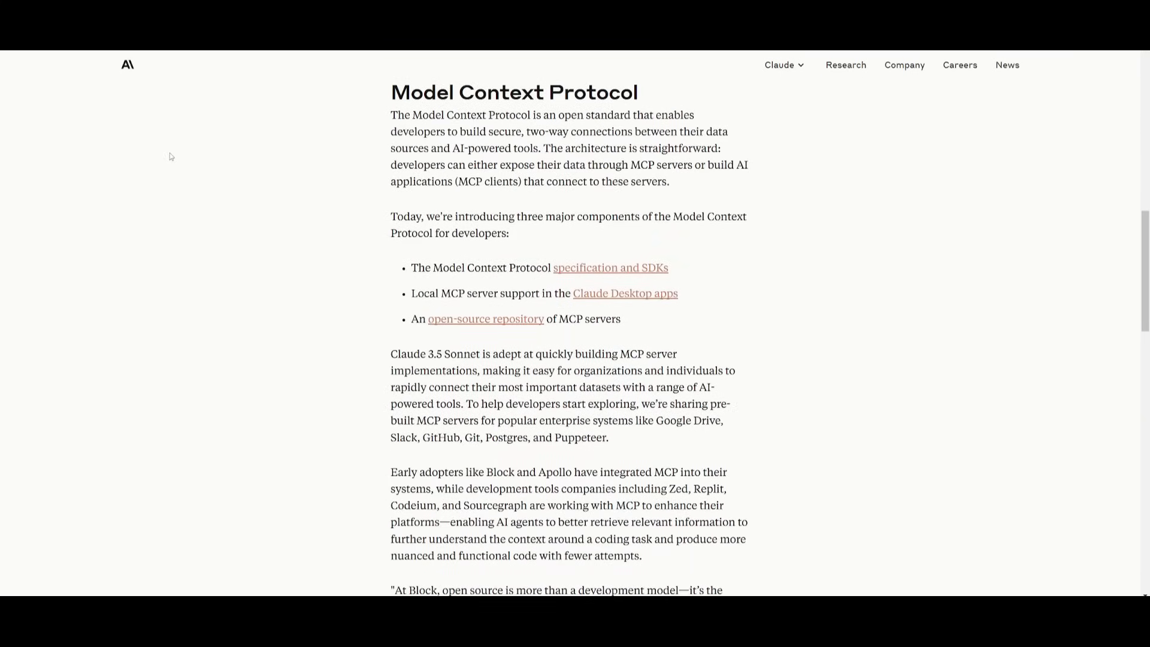
{"action": "scroll", "scroll_direction": "down", "scroll_amount": 3}
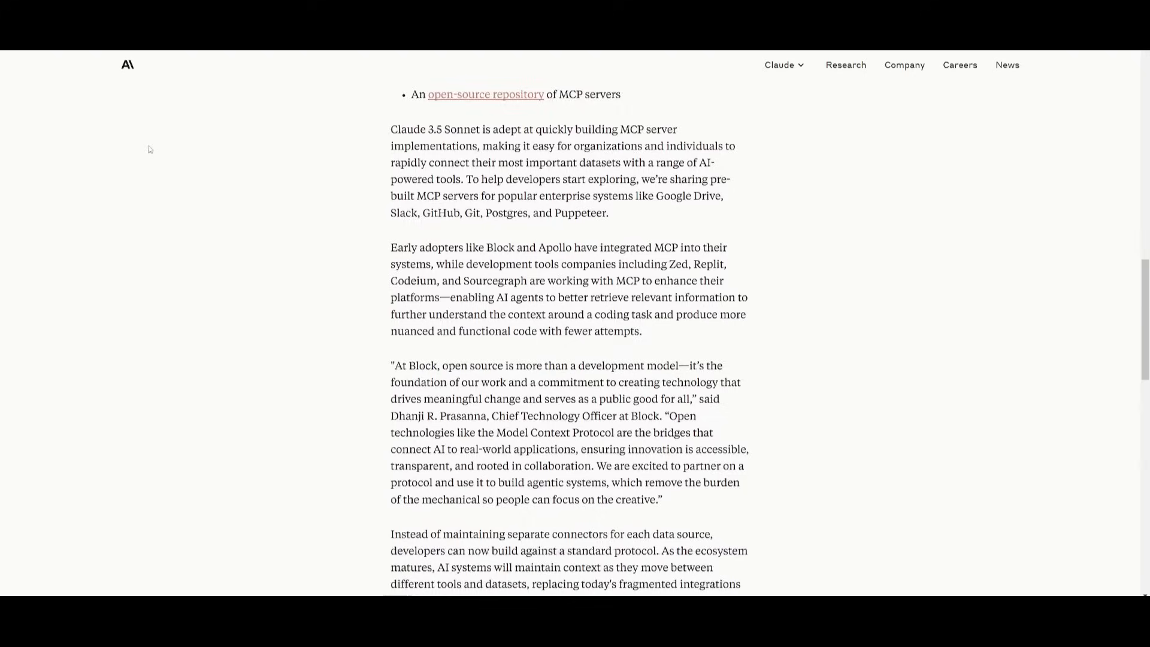
{"action": "scroll", "scroll_direction": "down", "scroll_amount": 3}
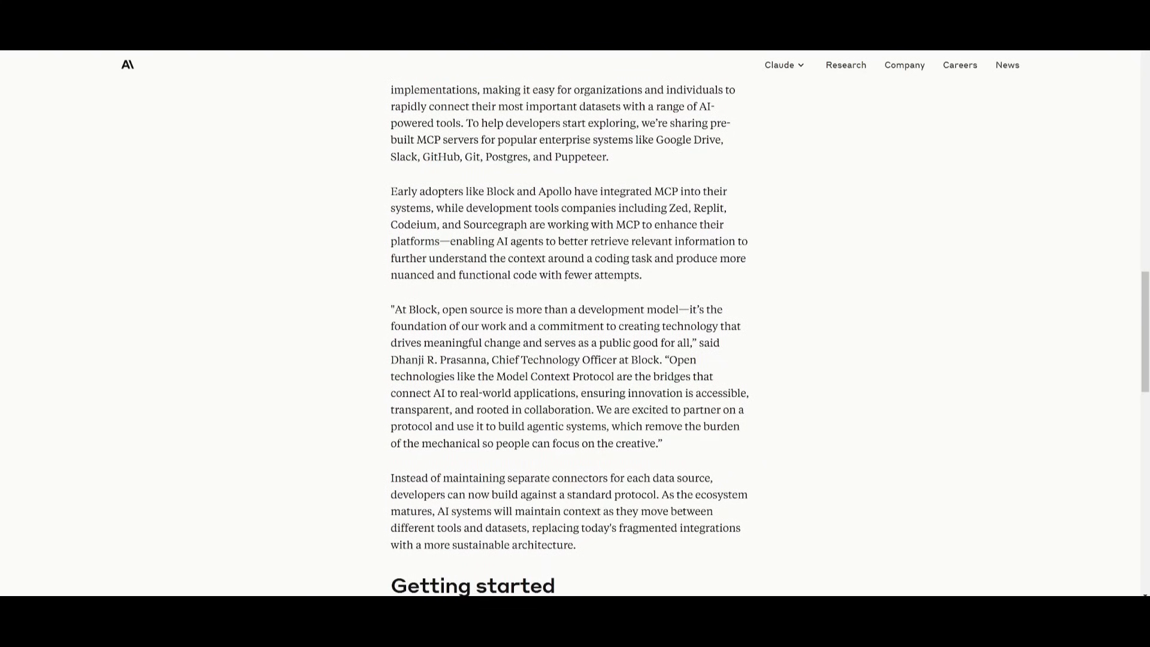
{"action": "mouse_move", "coordinate": [321, 252]}
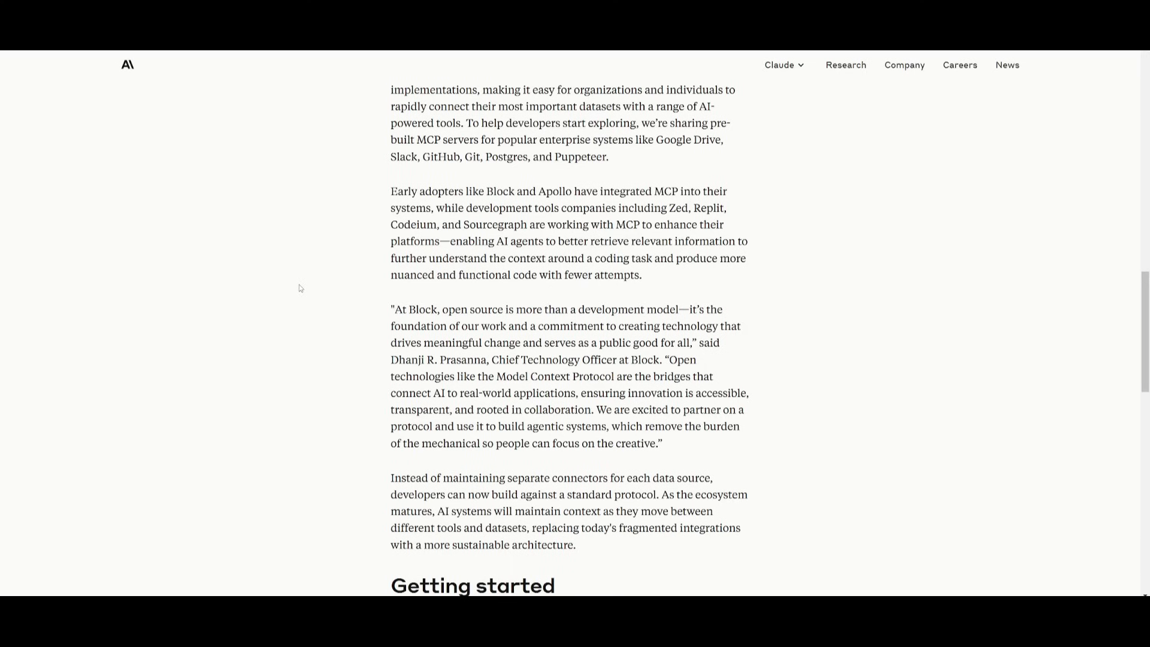
{"action": "mouse_move", "coordinate": [320, 292]}
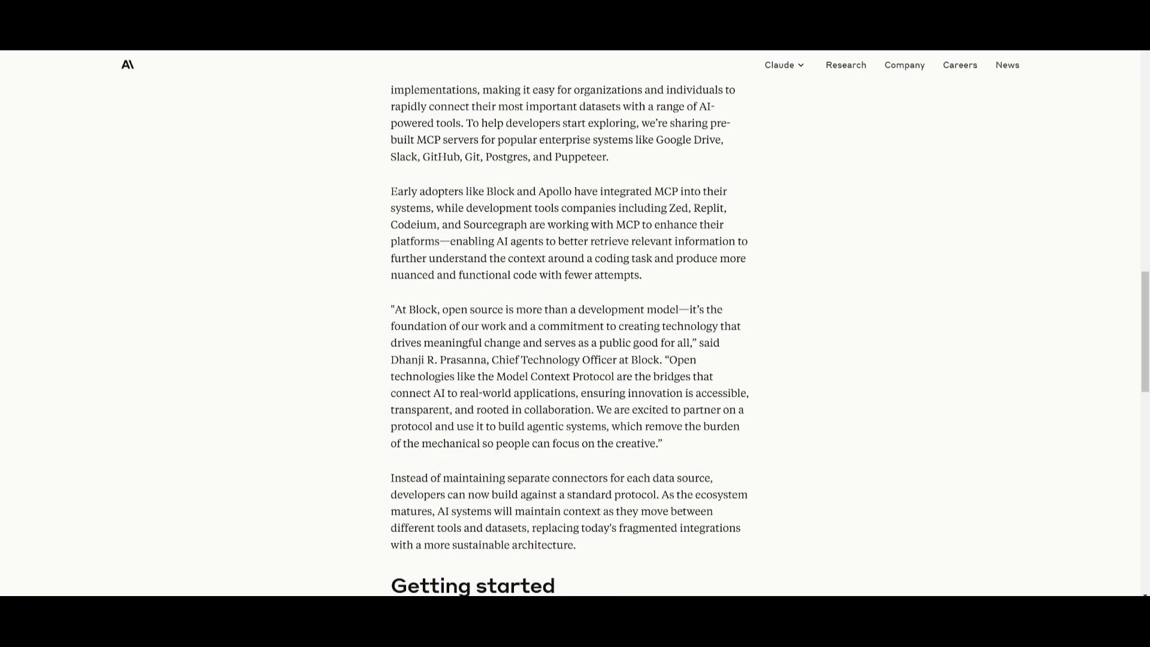
{"action": "scroll", "scroll_direction": "down", "scroll_amount": 3}
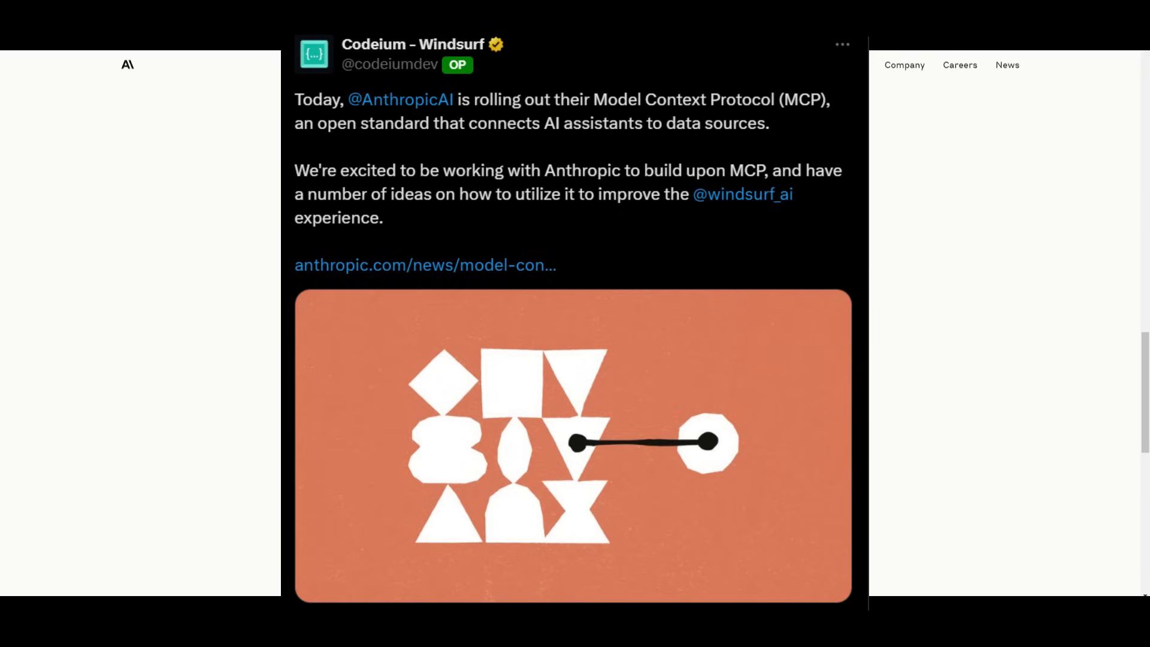
{"action": "mouse_move", "coordinate": [99, 275]}
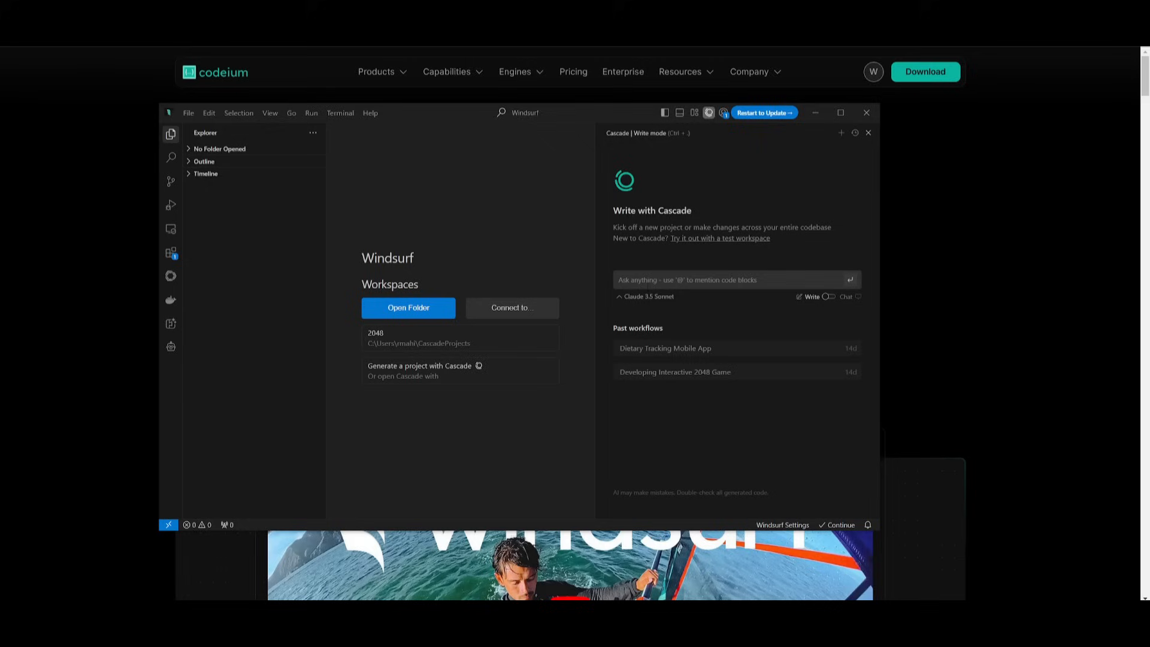
{"action": "left_click", "coordinate": [648, 297]}
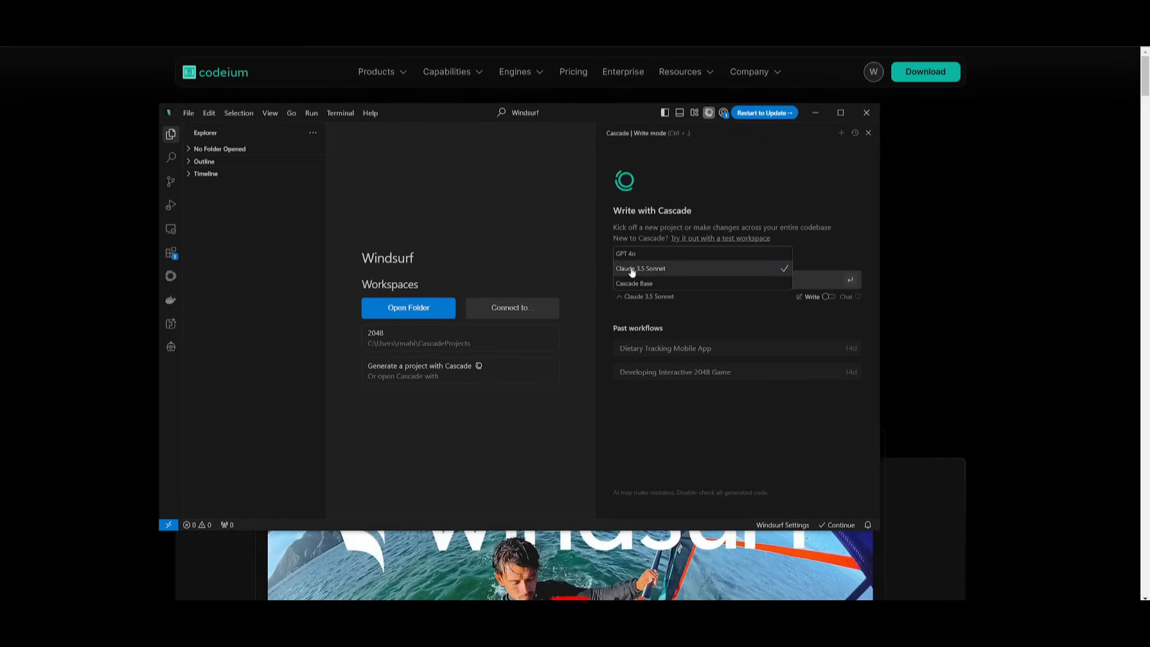
{"action": "mouse_move", "coordinate": [649, 267]}
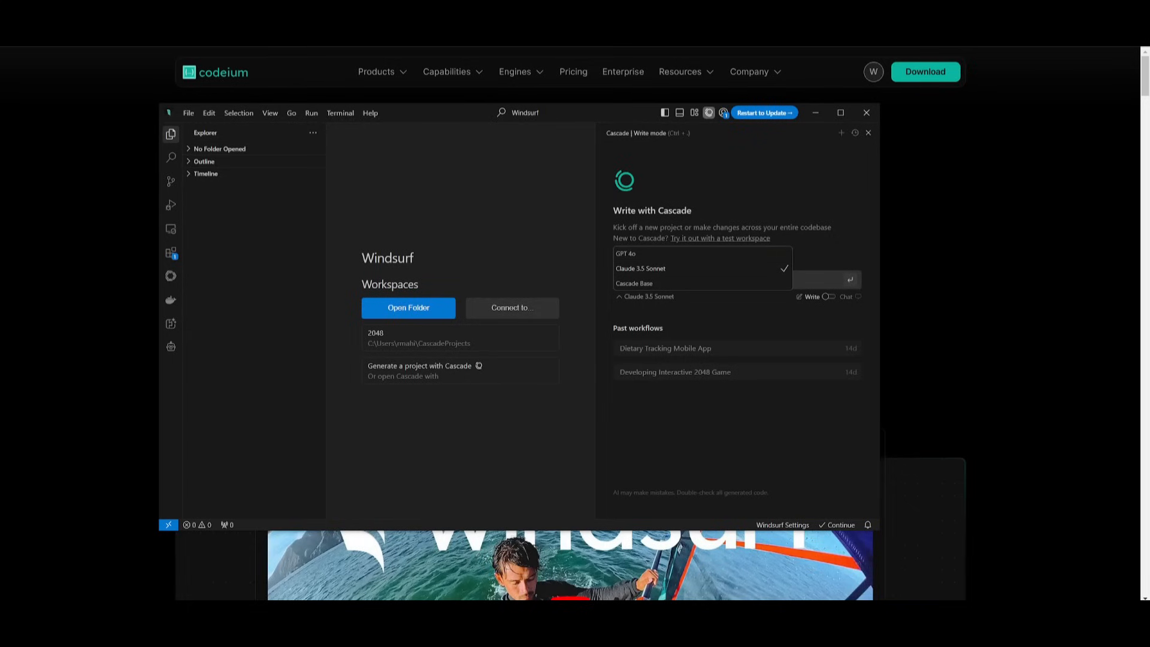
{"action": "left_click", "coordinate": [640, 271]}
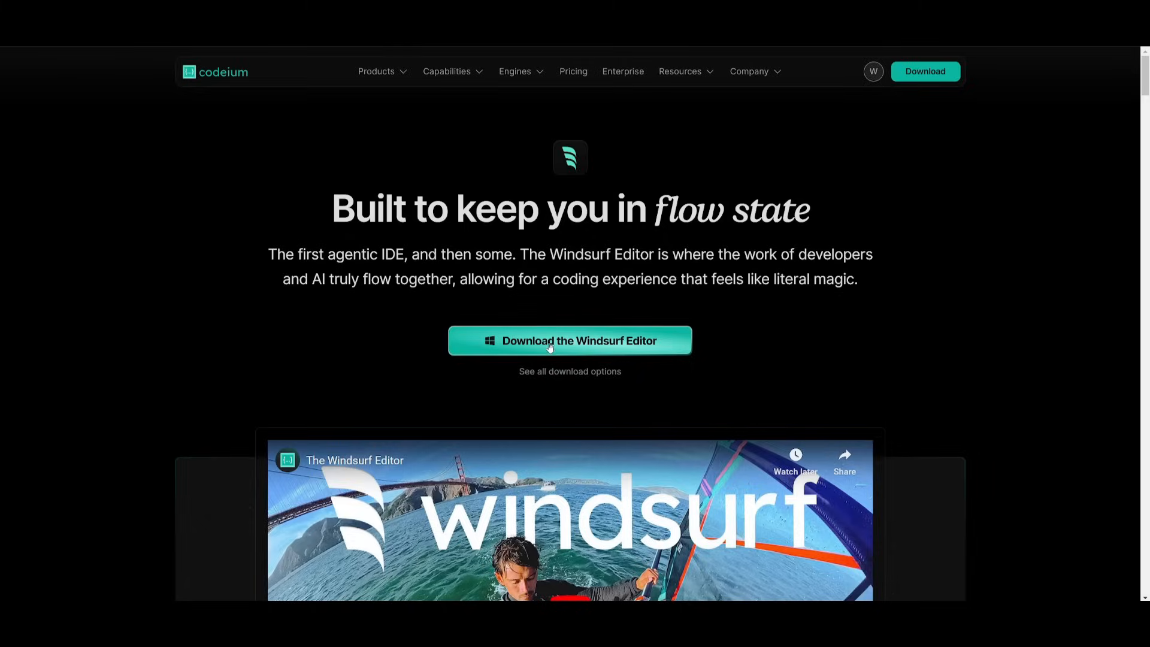
Start the Windsurf Editor download for Windows from the Codeium site
{"action": "left_click", "coordinate": [570, 340]}
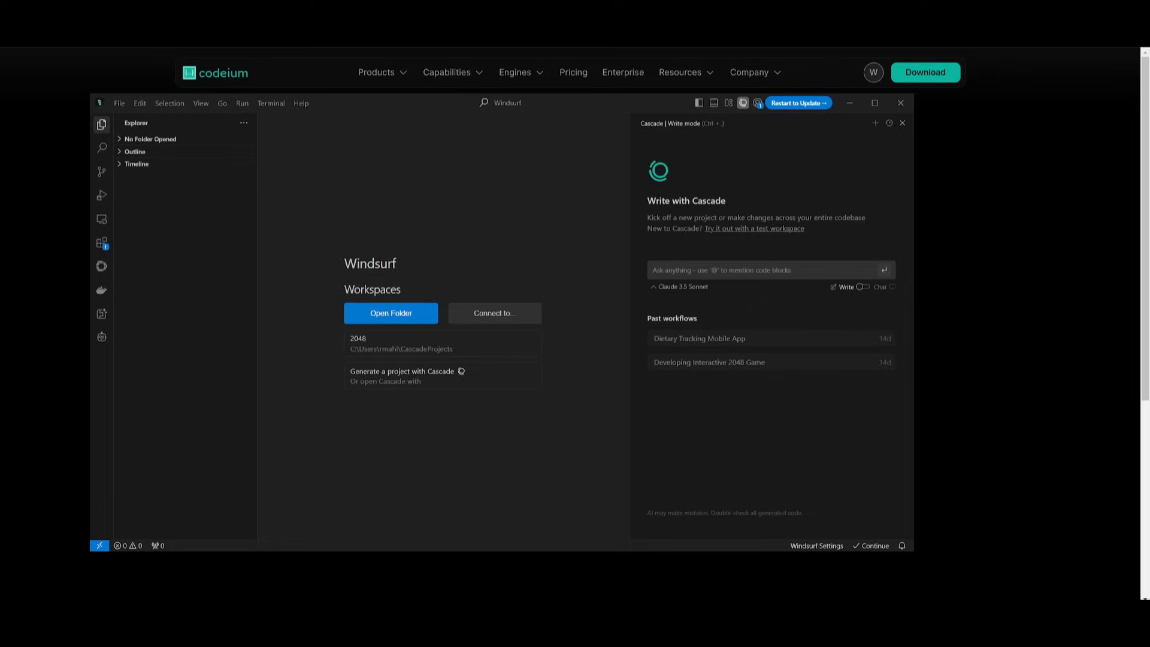
{"action": "mouse_move", "coordinate": [512, 431]}
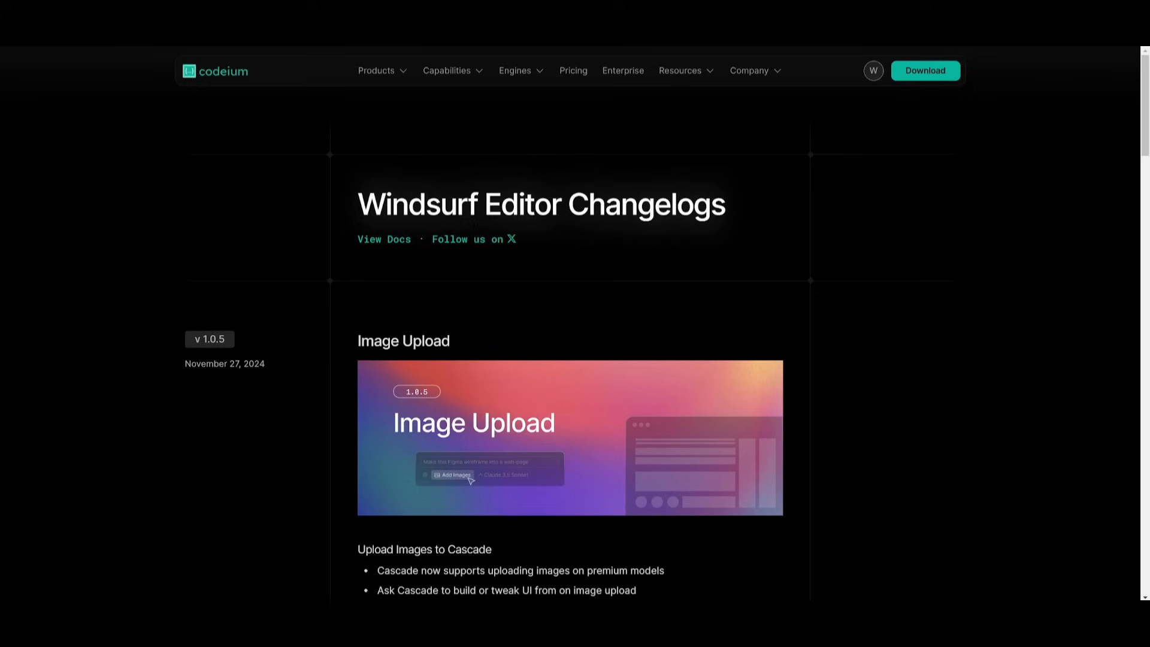
{"action": "mouse_move", "coordinate": [455, 338]}
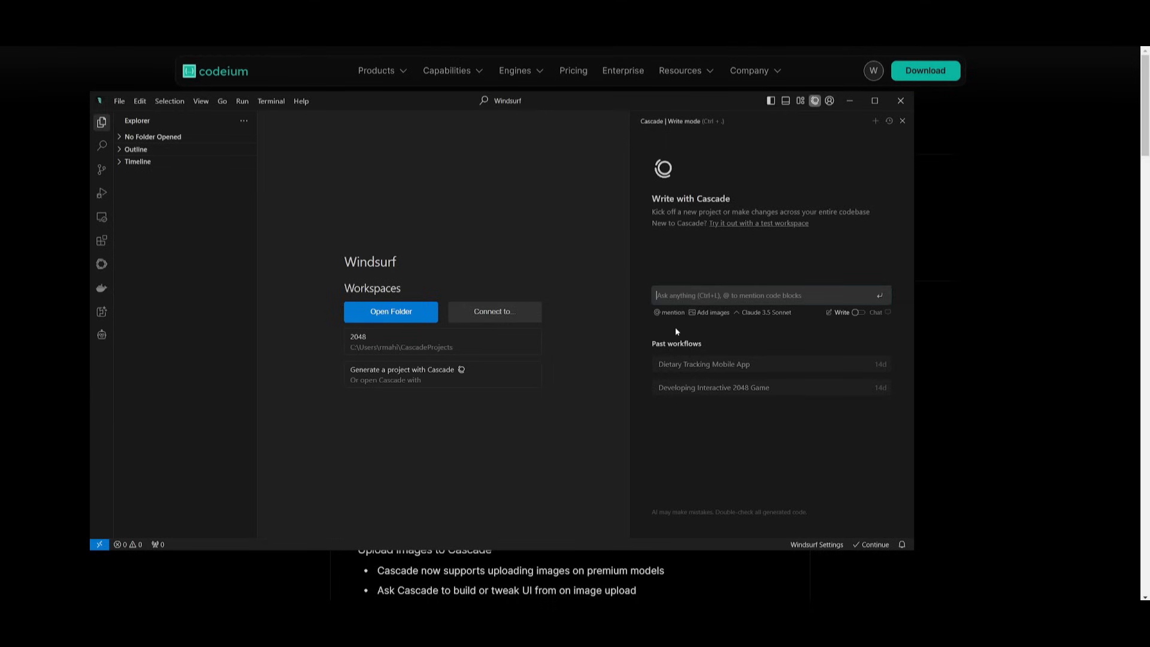
{"action": "mouse_move", "coordinate": [708, 312]}
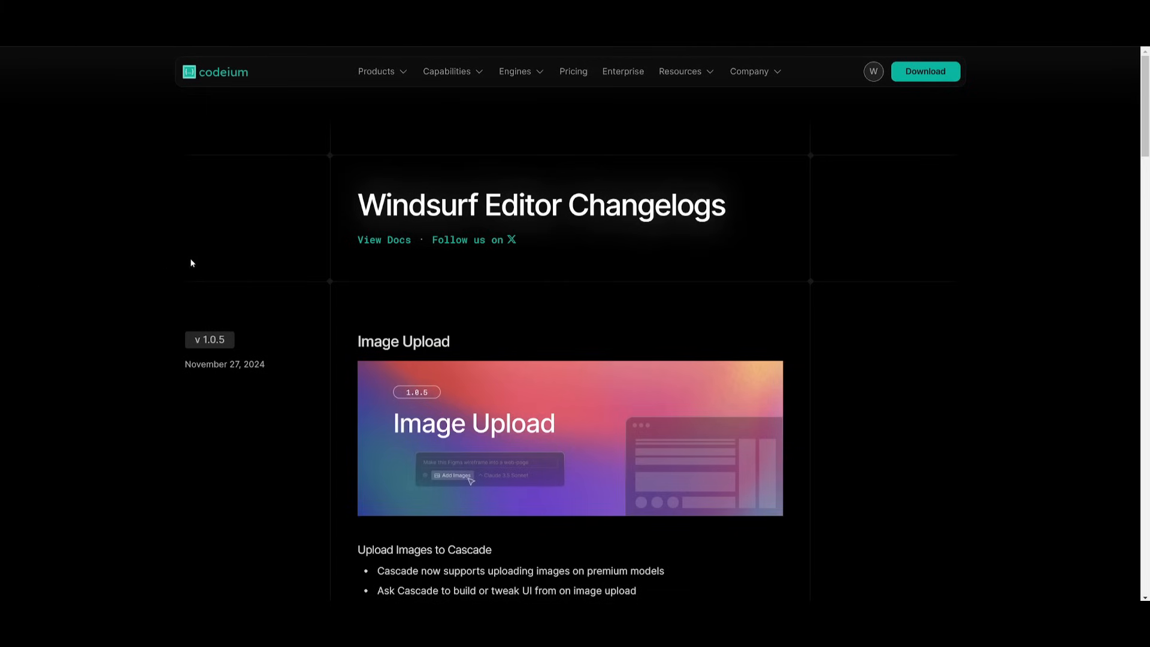
Scroll the changelog to v1.0.4's Explain & Fix Problem, Import from Cursor and keybinding notes
{"action": "scroll", "scroll_direction": "down", "scroll_amount": 3}
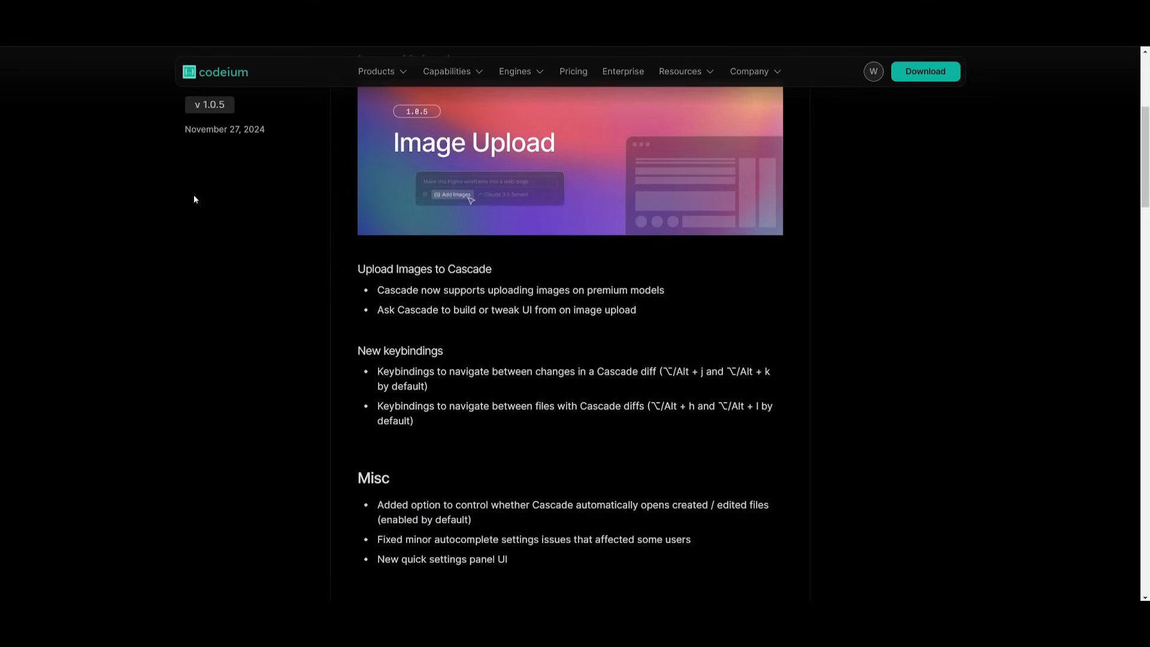
{"action": "scroll", "scroll_direction": "down", "scroll_amount": 3}
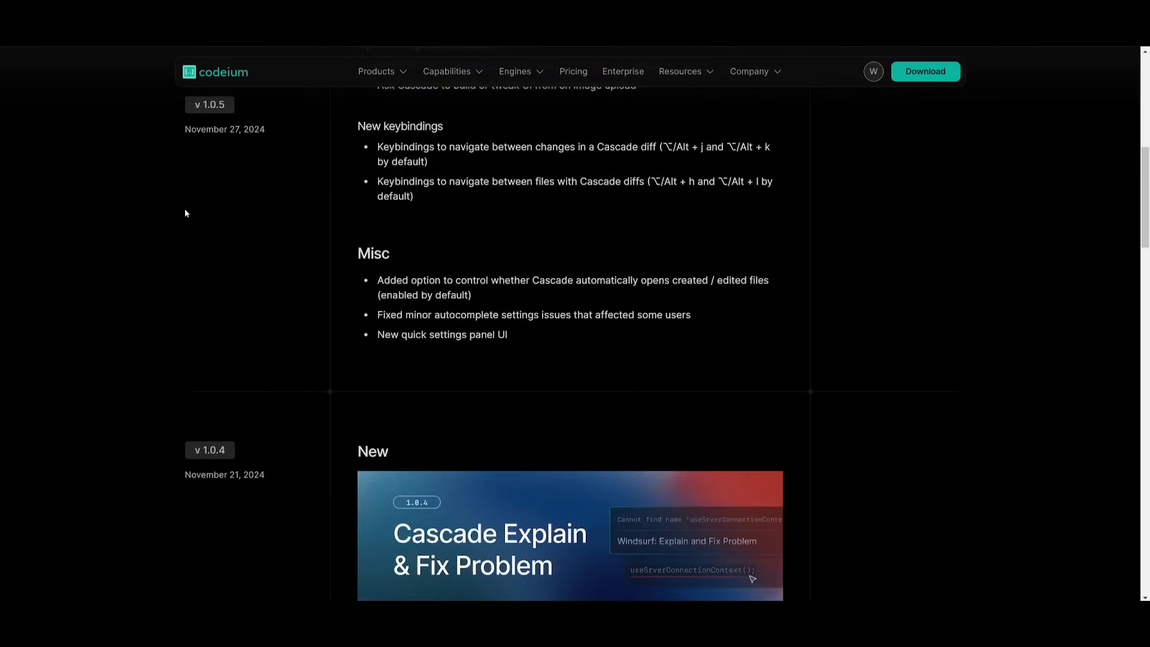
{"action": "scroll", "scroll_direction": "down", "scroll_amount": 3}
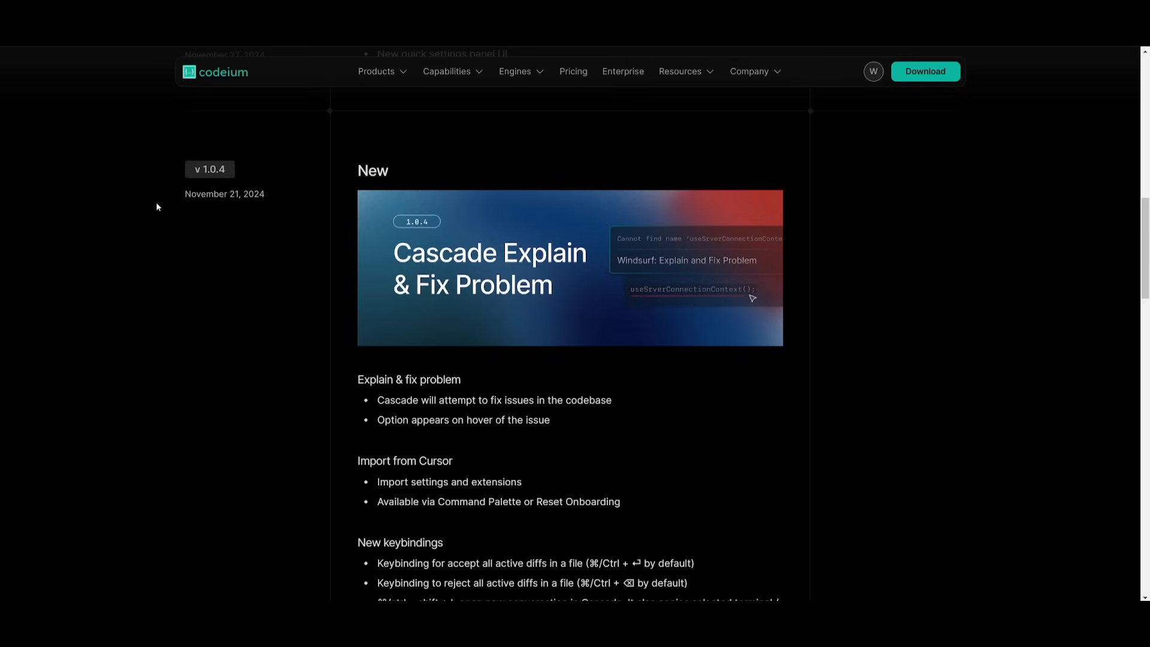
{"action": "scroll", "scroll_direction": "down", "scroll_amount": 3}
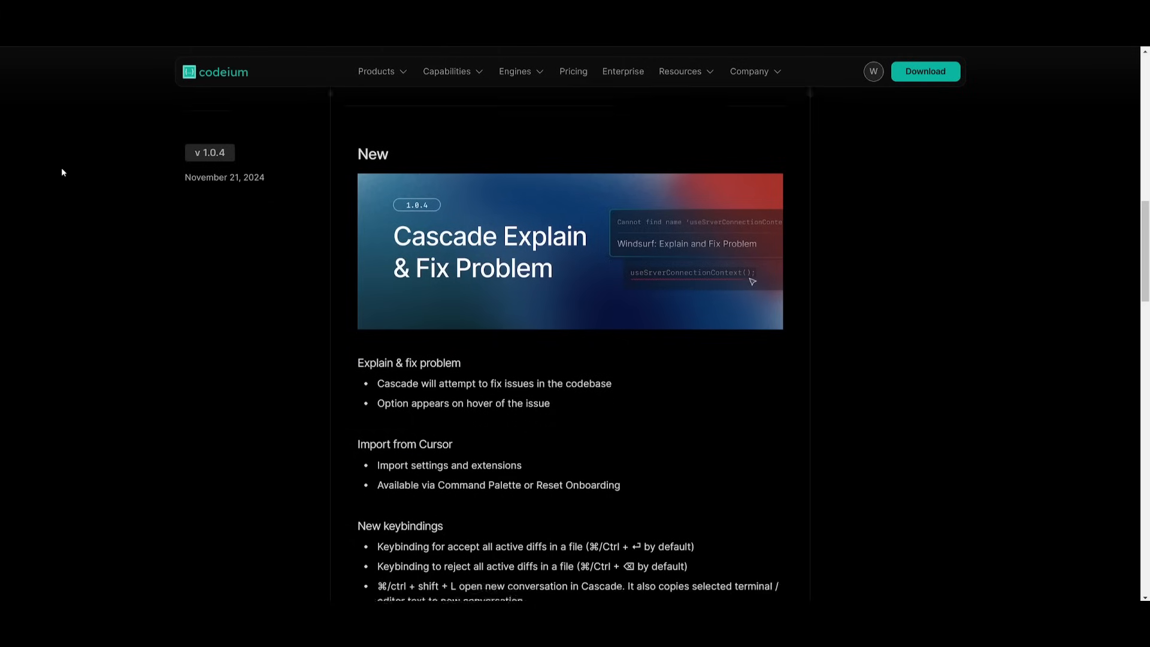
{"action": "scroll", "scroll_direction": "down", "scroll_amount": 3}
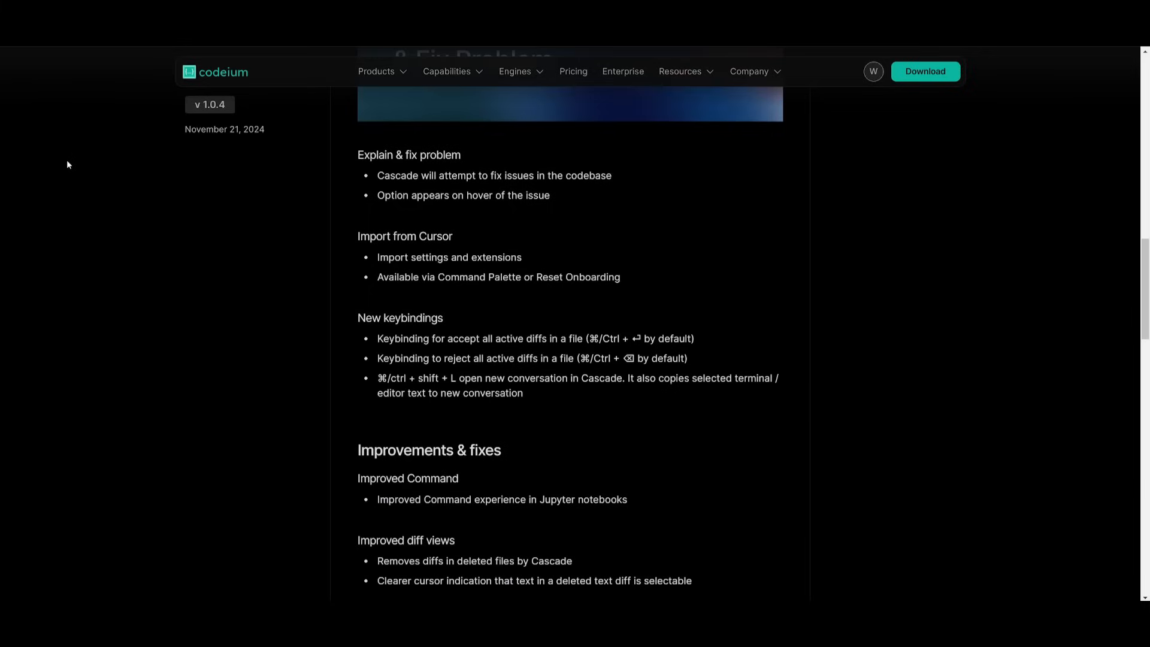
{"action": "scroll", "scroll_direction": "down", "scroll_amount": 3}
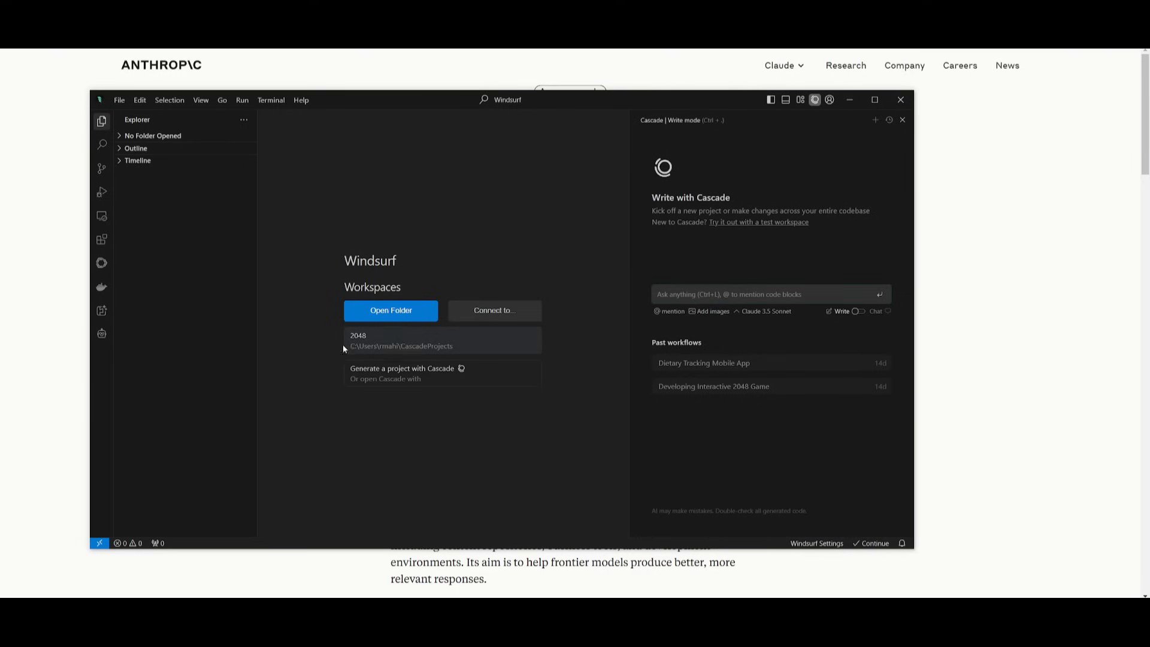
Bring up Balsamiq's 'What are wireframes and why are they used?' article with the hoodie wireframe
{"action": "left_click", "coordinate": [766, 294]}
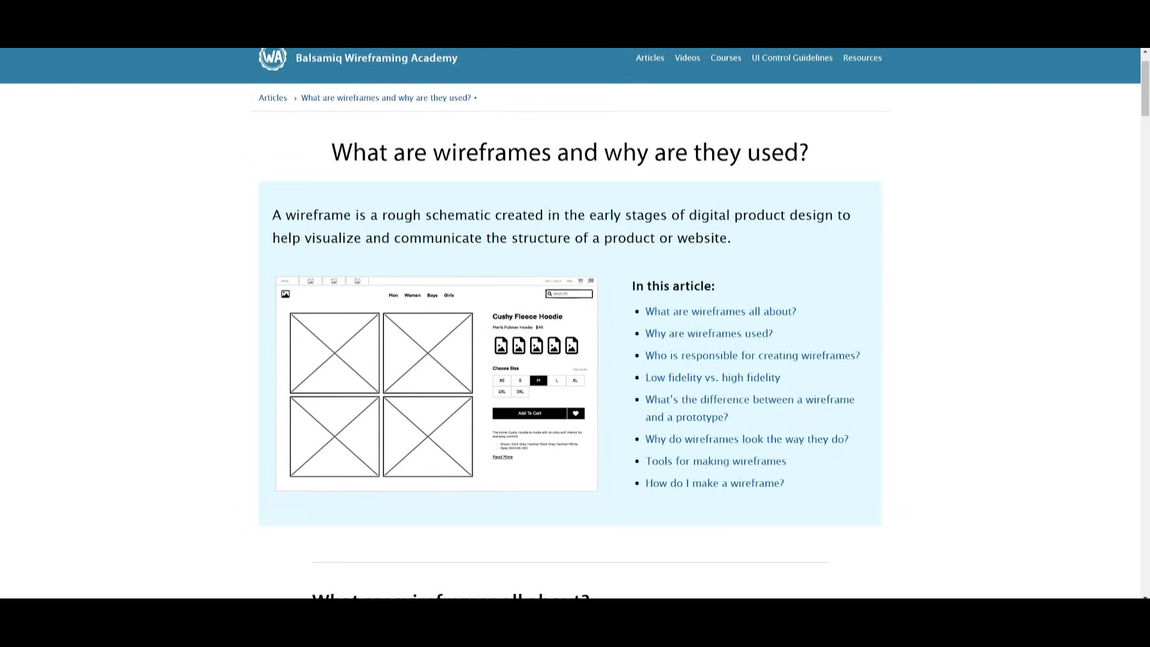
{"action": "mouse_move", "coordinate": [124, 392]}
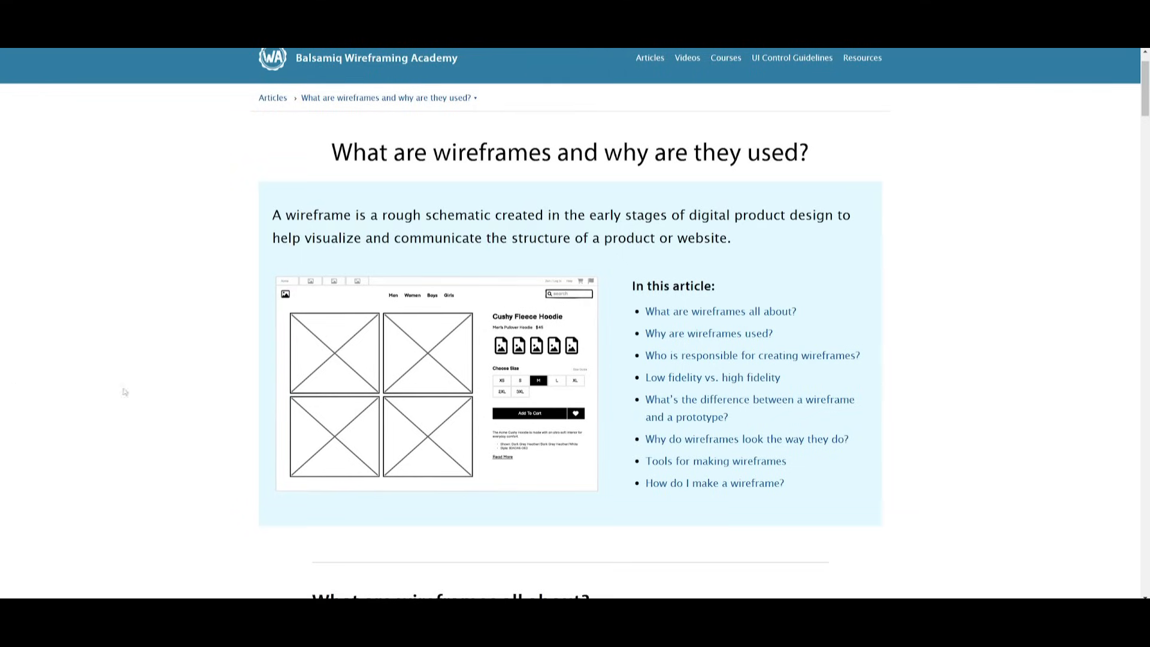
{"action": "mouse_move", "coordinate": [564, 395]}
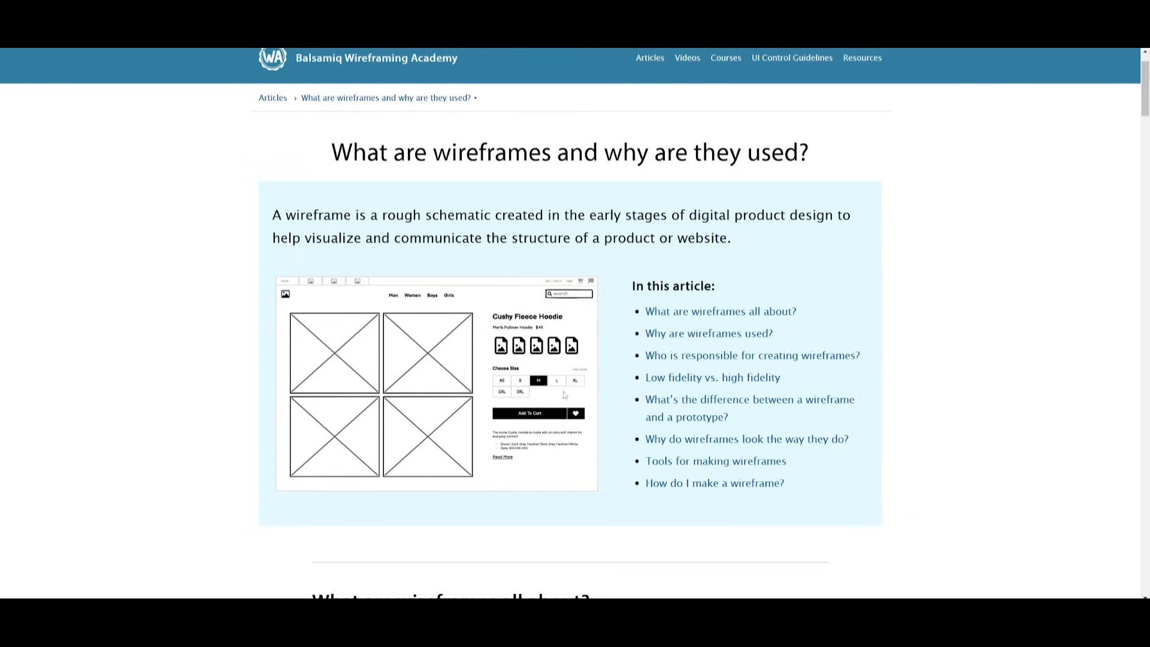
{"action": "mouse_move", "coordinate": [440, 336]}
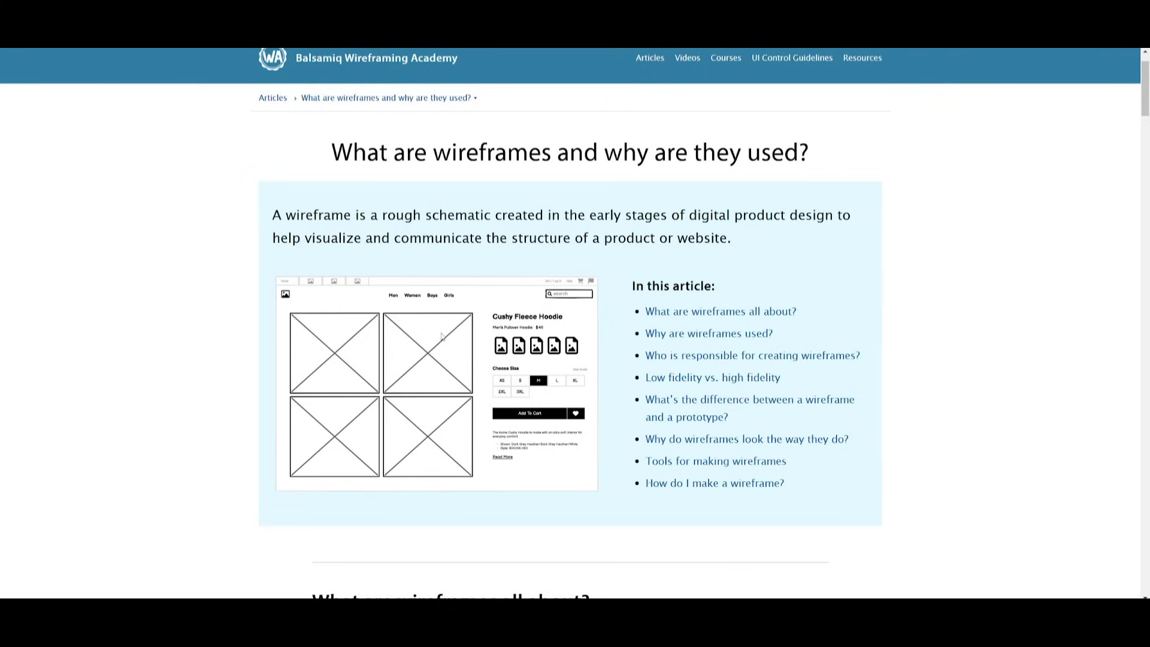
{"action": "mouse_move", "coordinate": [463, 281]}
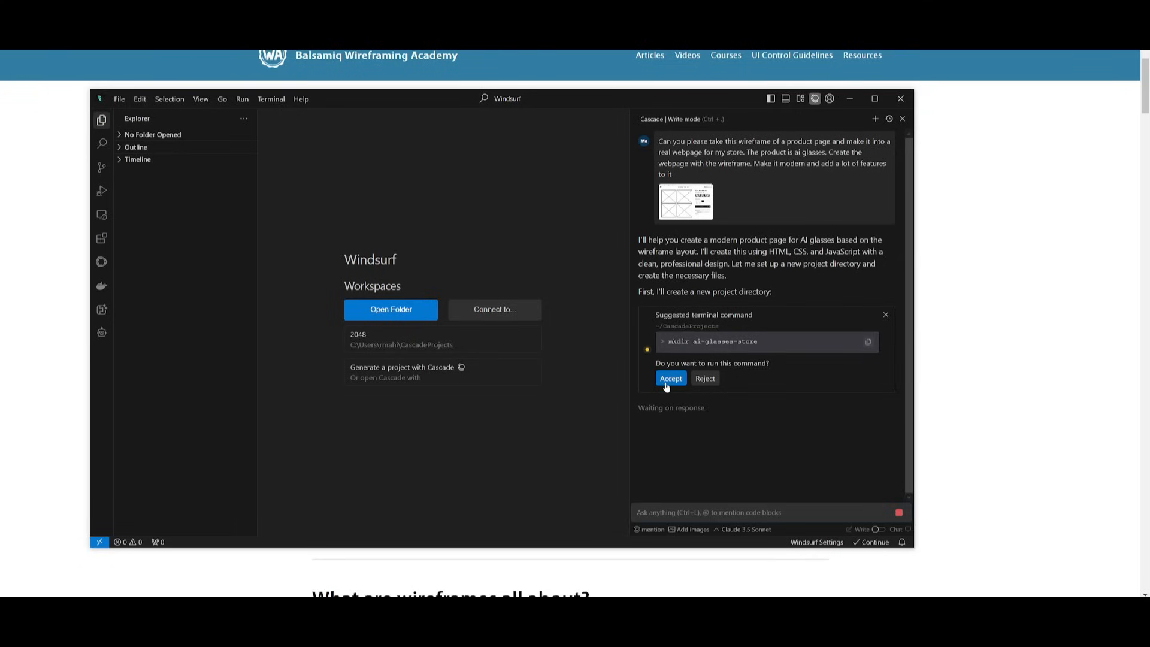
Skip the mkdir suggestion, review the generated index.html, and accept all of Cascade's file changes
{"action": "left_click", "coordinate": [669, 377]}
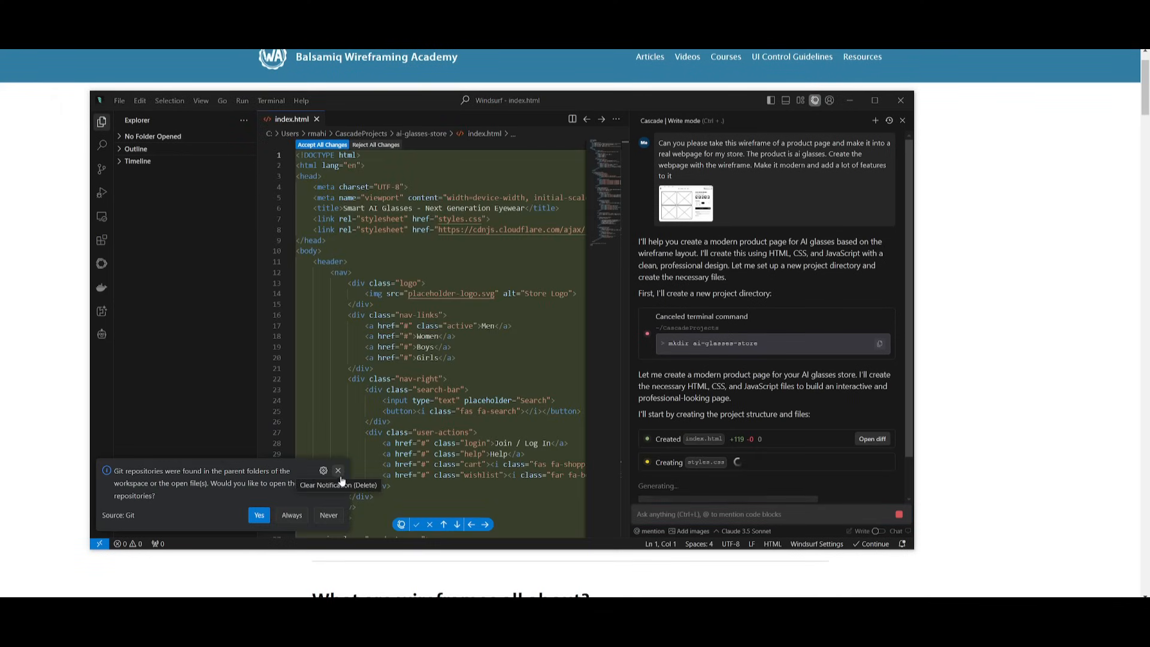
{"action": "scroll", "scroll_direction": "down", "scroll_amount": 3}
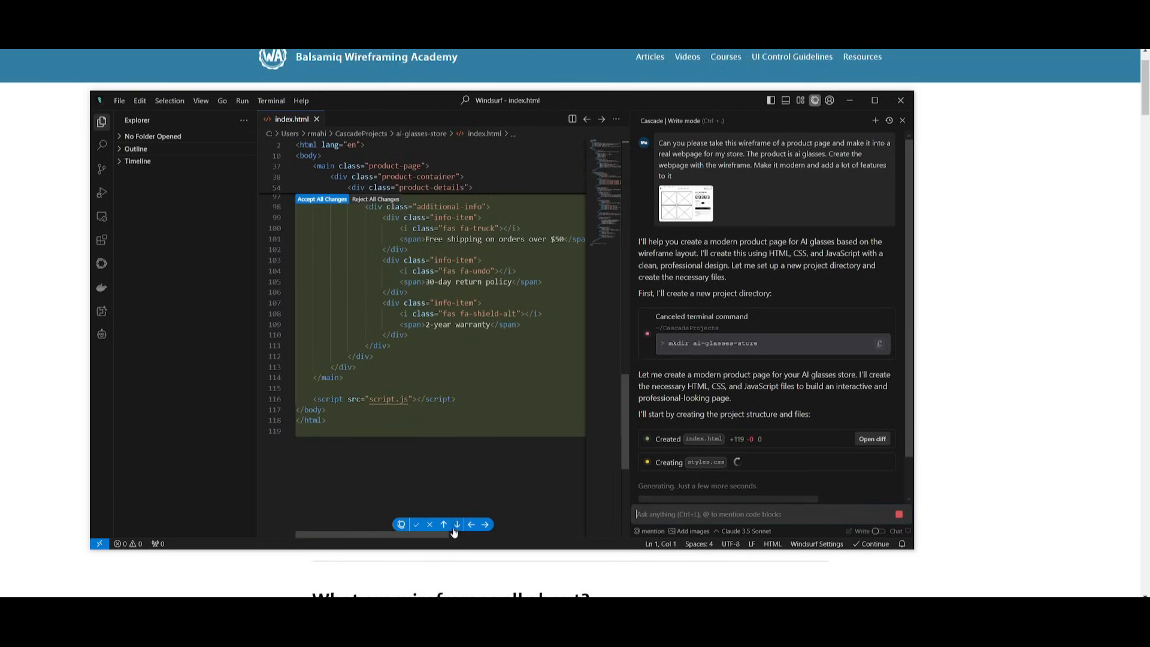
{"action": "scroll", "scroll_direction": "down", "scroll_amount": 3}
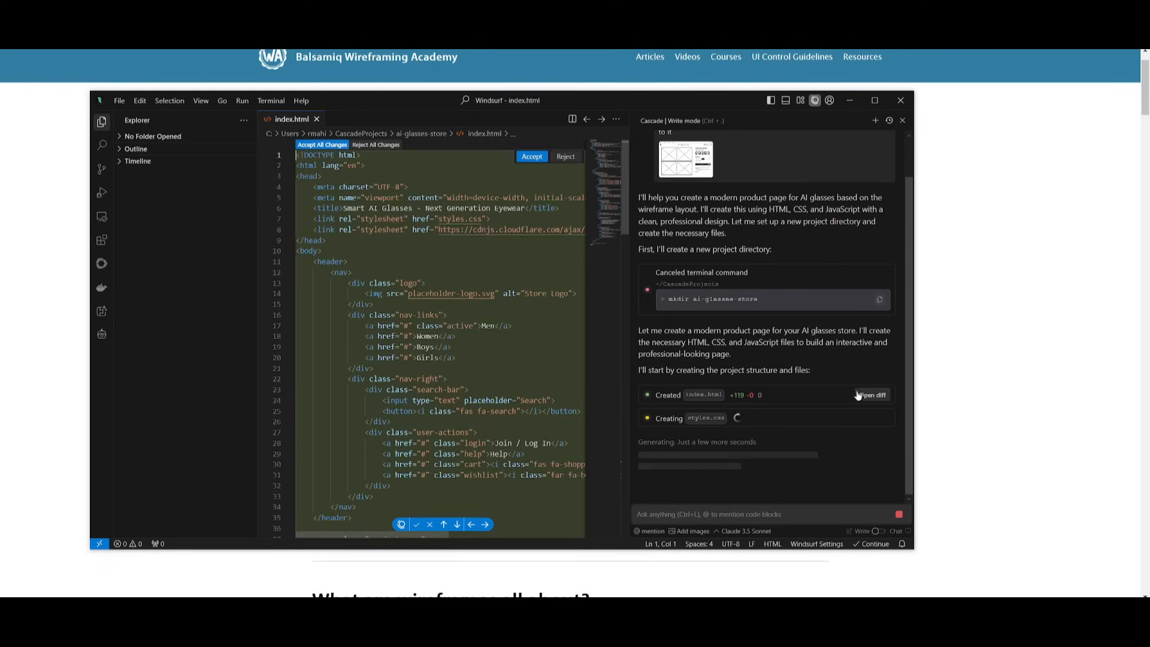
{"action": "mouse_move", "coordinate": [218, 184]}
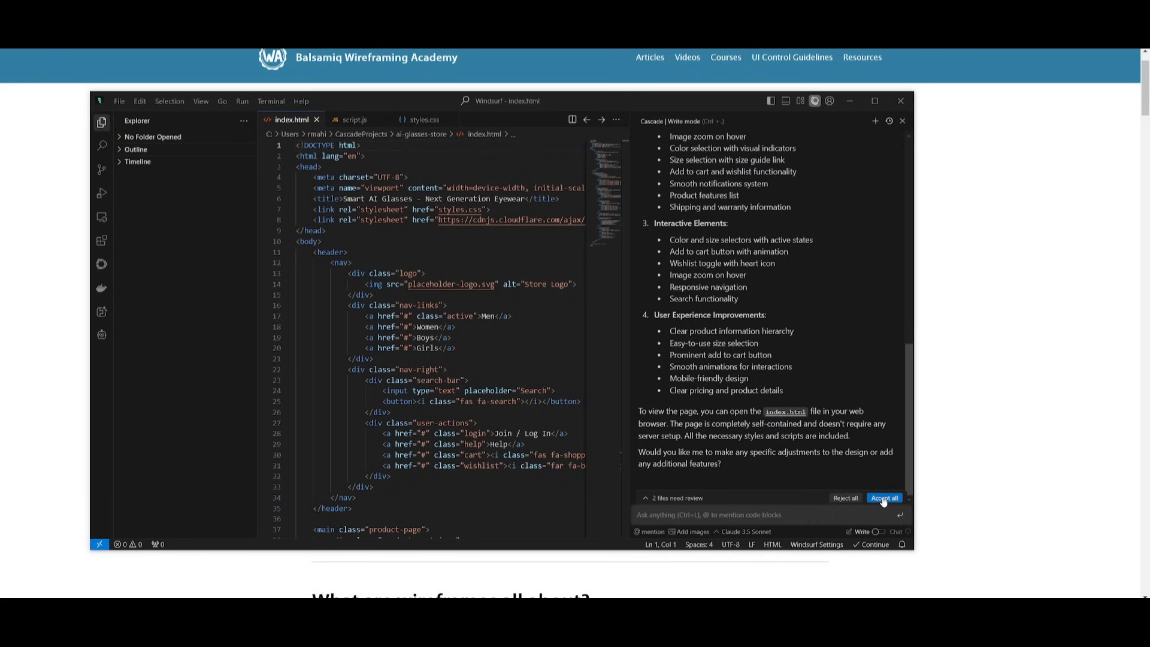
{"action": "left_click", "coordinate": [884, 497]}
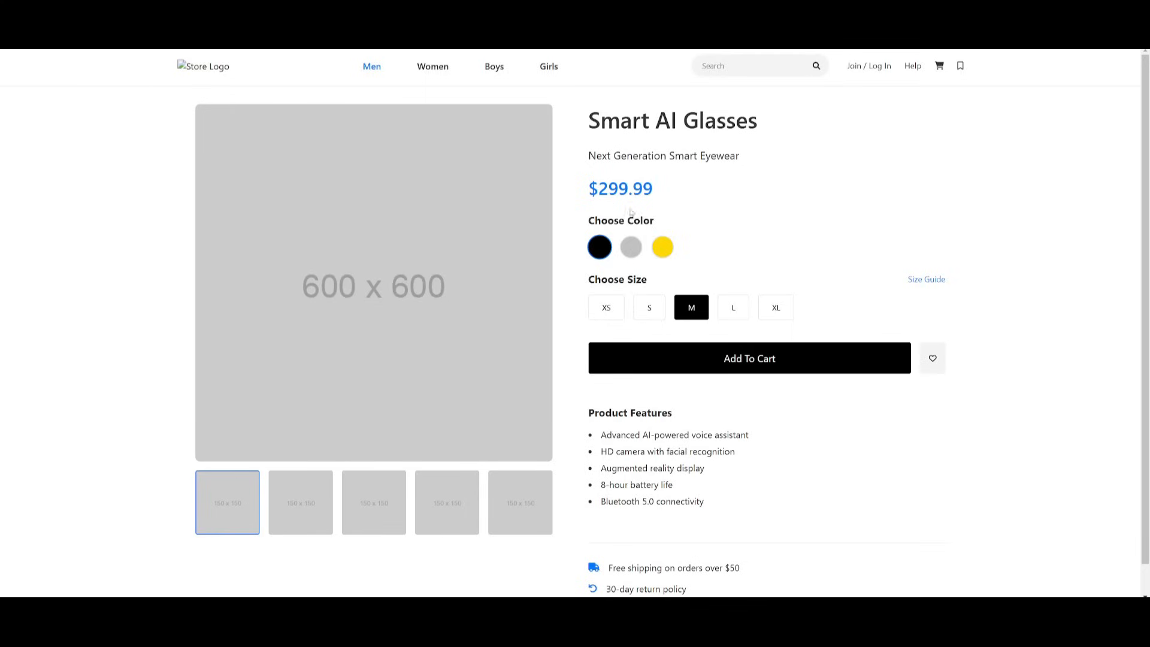
Choose the yellow colour swatch and size L on the rendered Smart AI Glasses page
{"action": "left_click", "coordinate": [661, 247]}
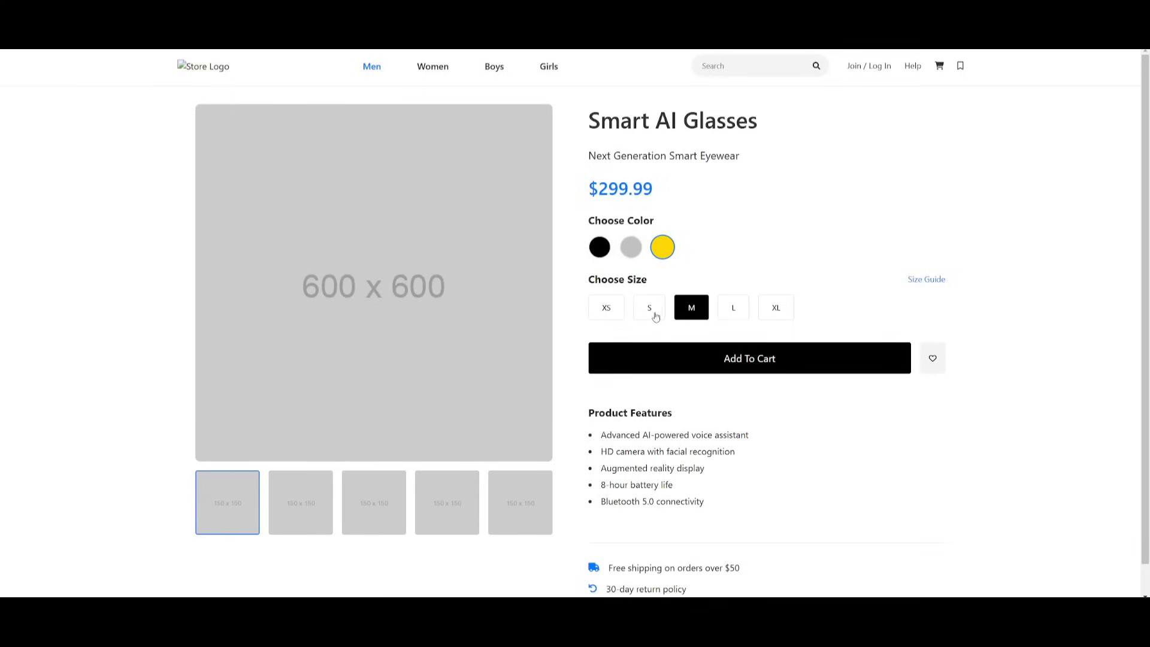
{"action": "left_click", "coordinate": [732, 308]}
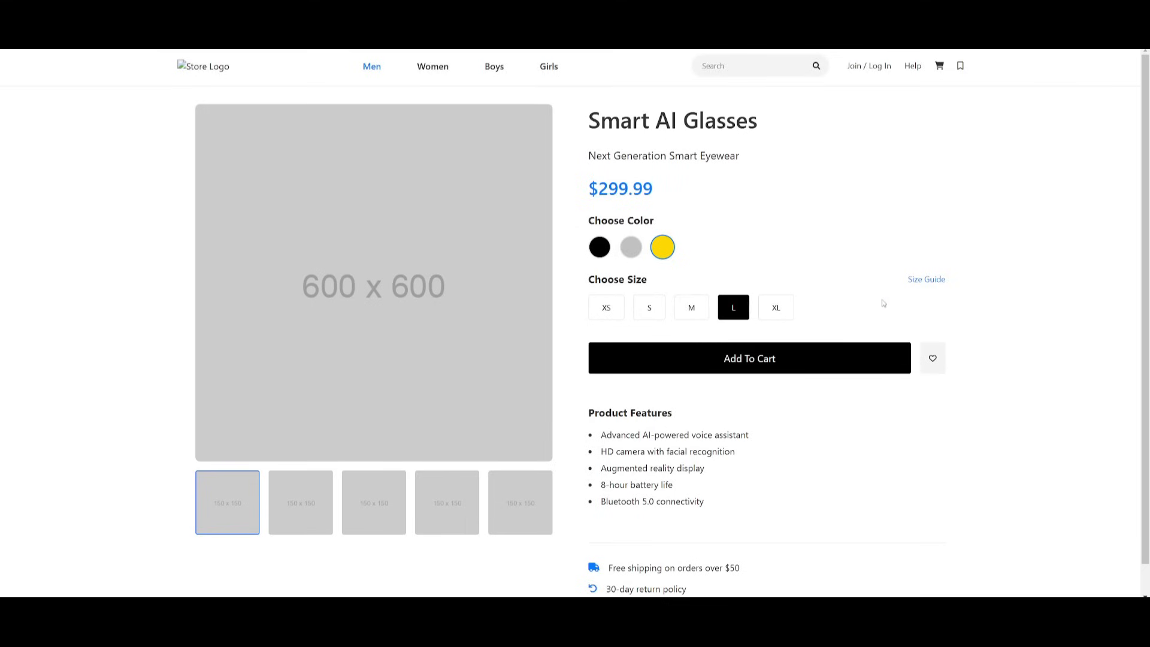
{"action": "mouse_move", "coordinate": [925, 279]}
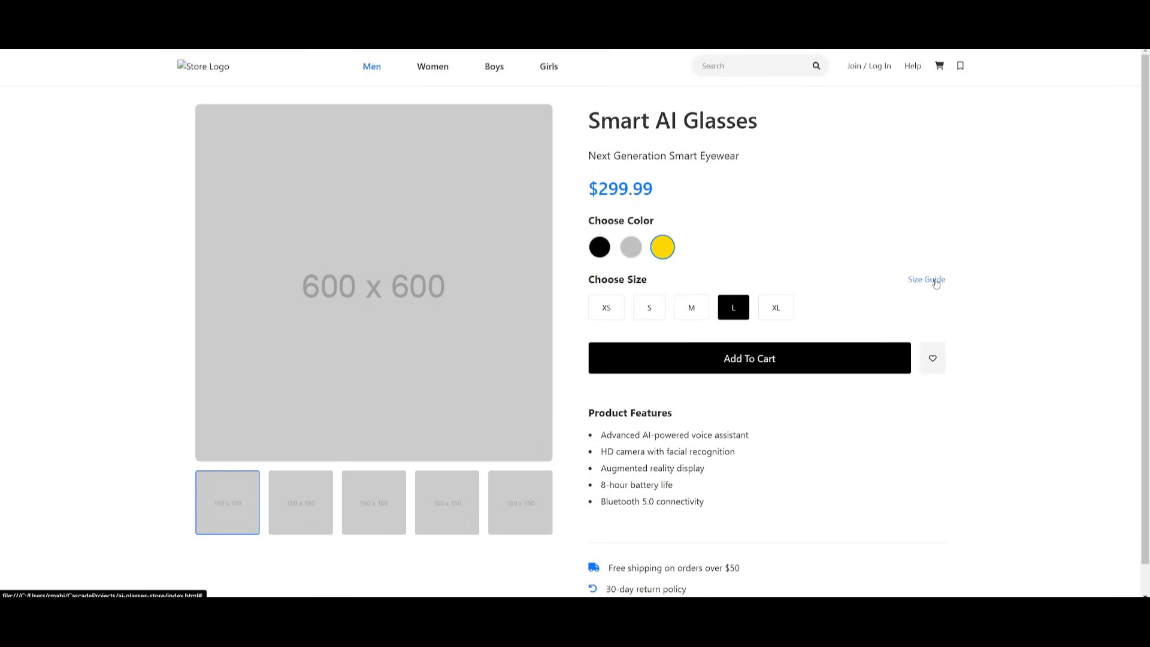
{"action": "scroll", "scroll_direction": "down", "scroll_amount": 3}
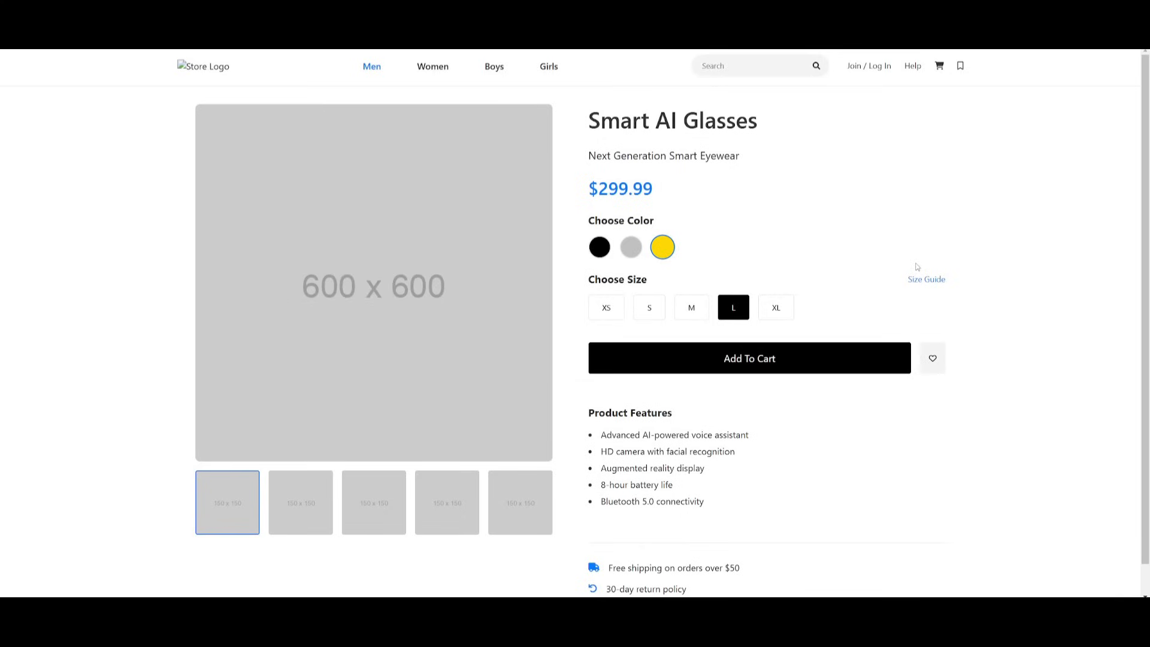
{"action": "mouse_move", "coordinate": [930, 302]}
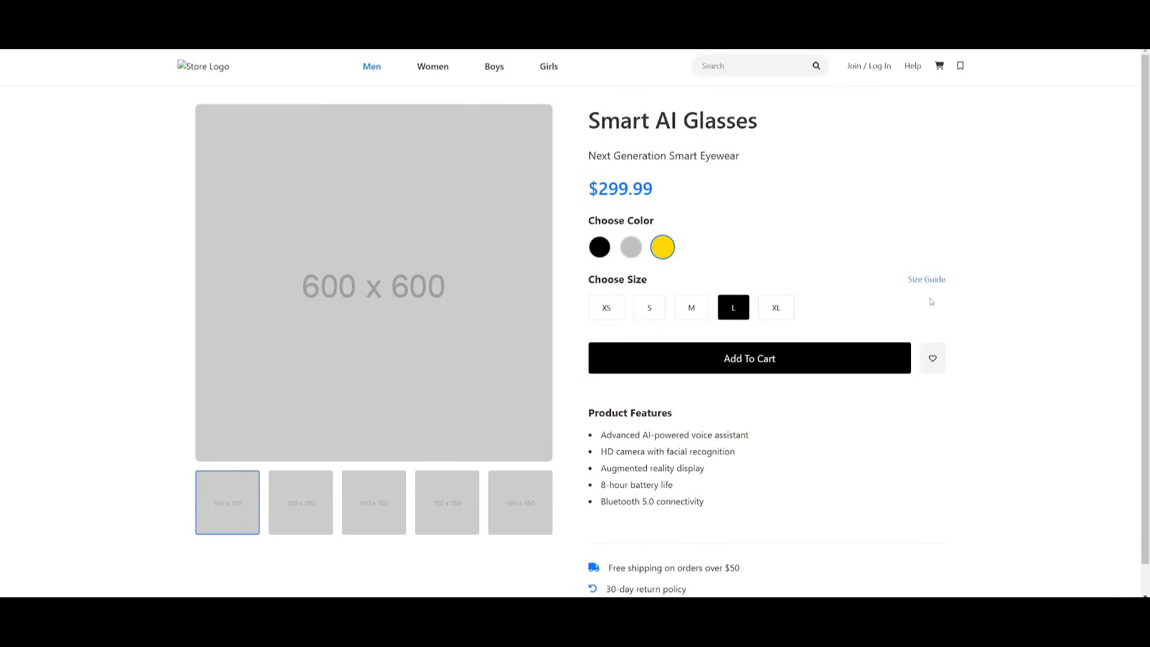
{"action": "mouse_move", "coordinate": [967, 278]}
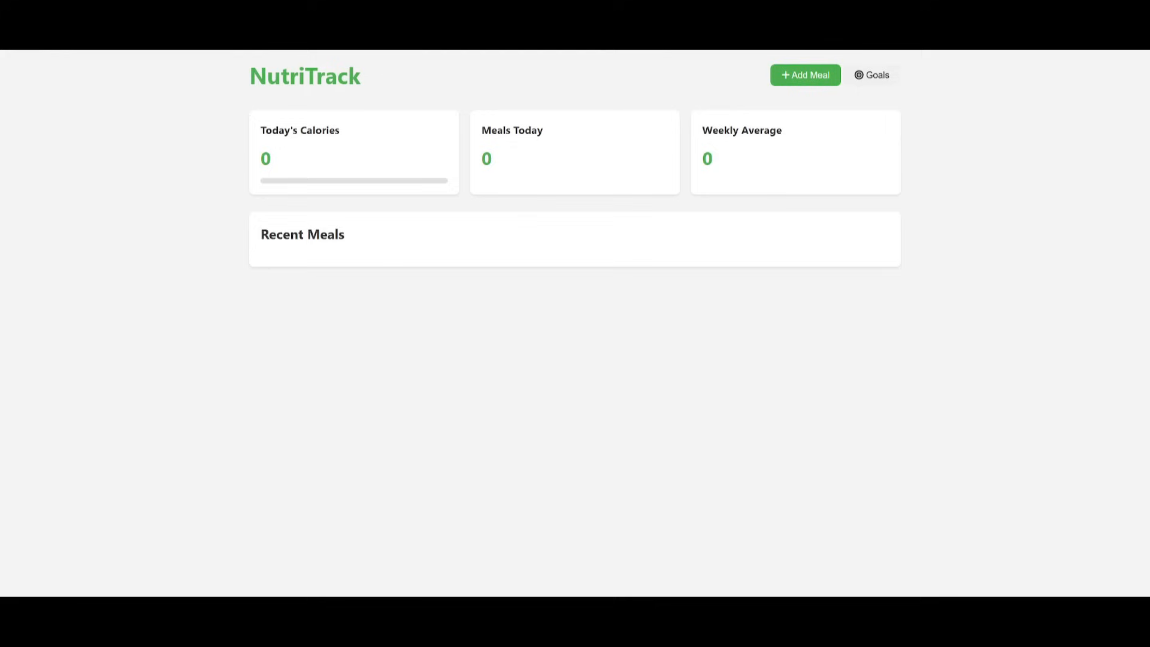
{"action": "mouse_move", "coordinate": [114, 107]}
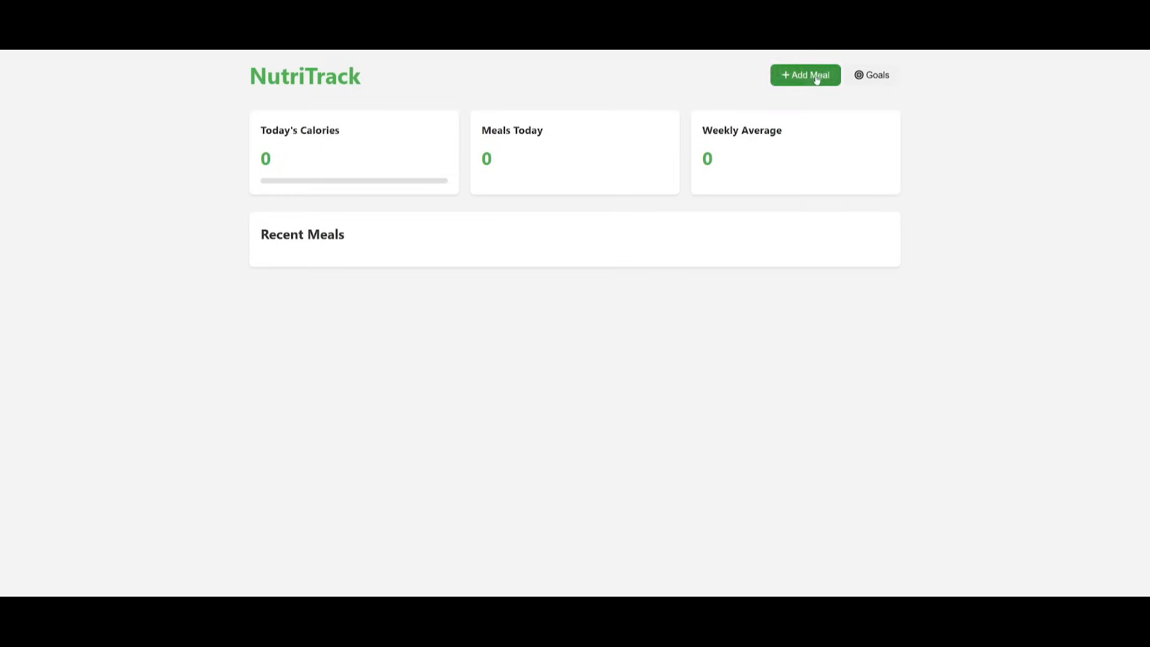
Try Add Meal in NutriTrack, then slide the 2048 tiles right with an arrow key
{"action": "left_click", "coordinate": [804, 75]}
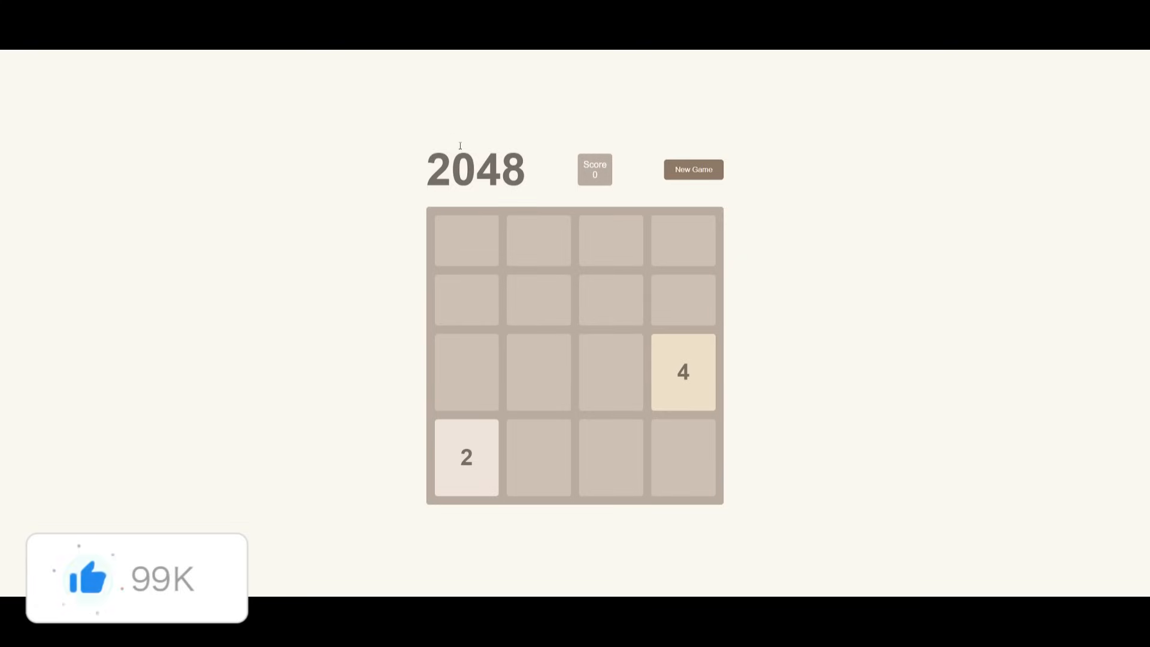
{"action": "key", "text": "right"}
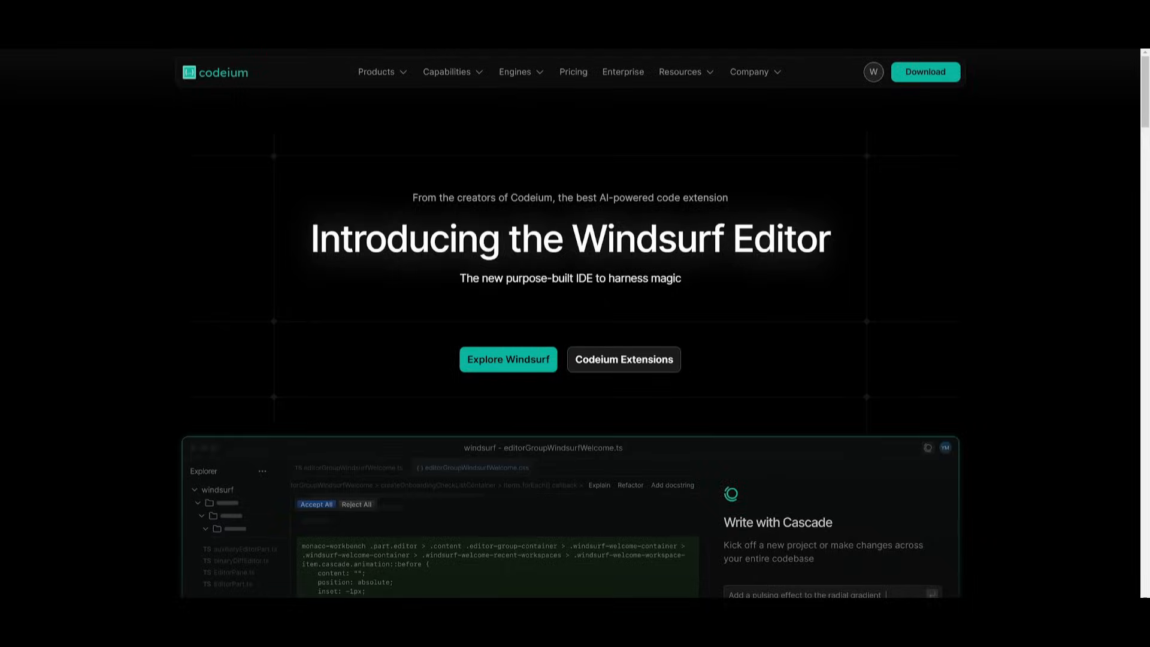
Scroll down through the Windsurf Editor landing page's hero section
{"action": "scroll", "scroll_direction": "down", "scroll_amount": 3}
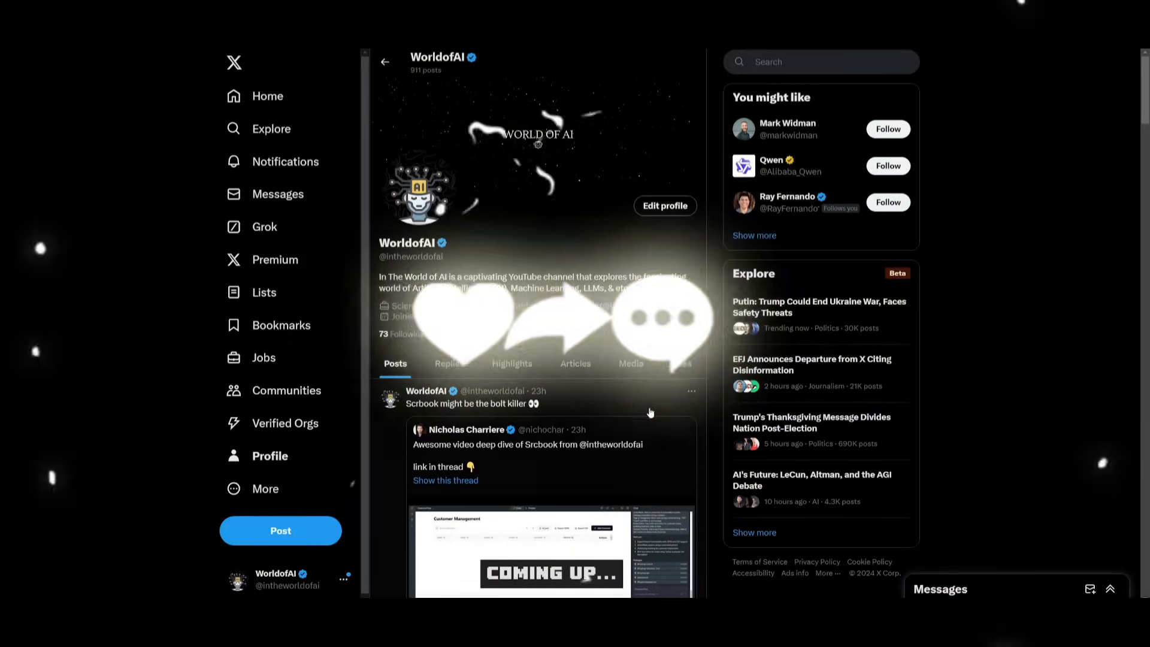
Scroll down through the X profile and the WorldofAI YouTube Videos tab of AI tool uploads
{"action": "scroll", "scroll_direction": "down", "scroll_amount": 3}
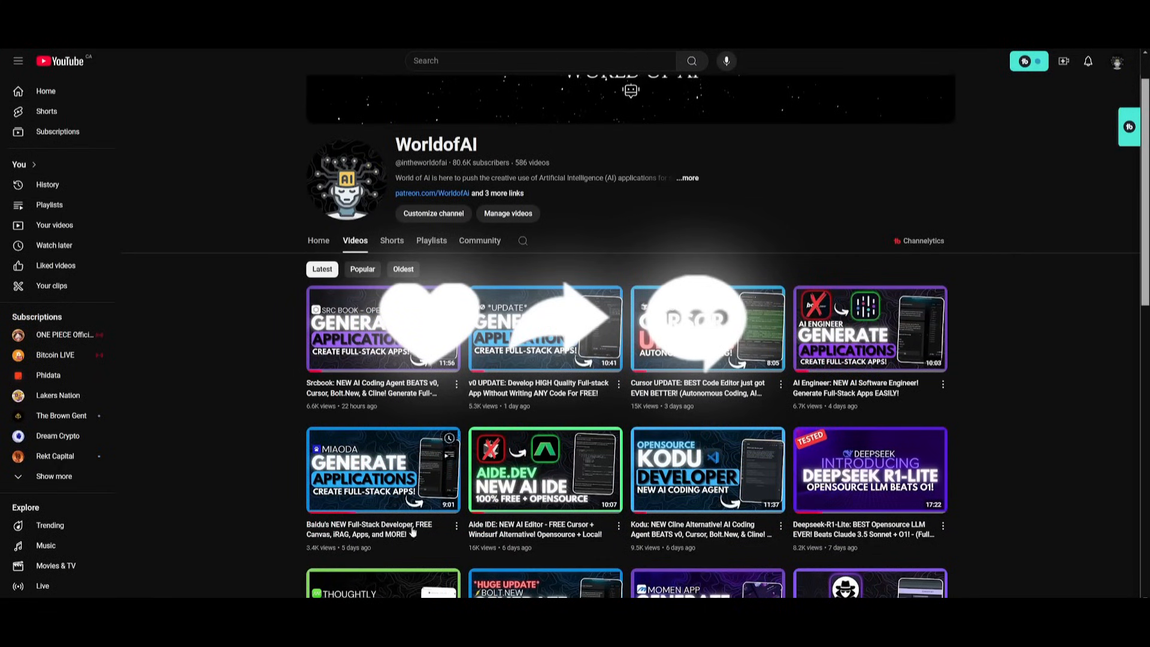
{"action": "scroll", "scroll_direction": "down", "scroll_amount": 3}
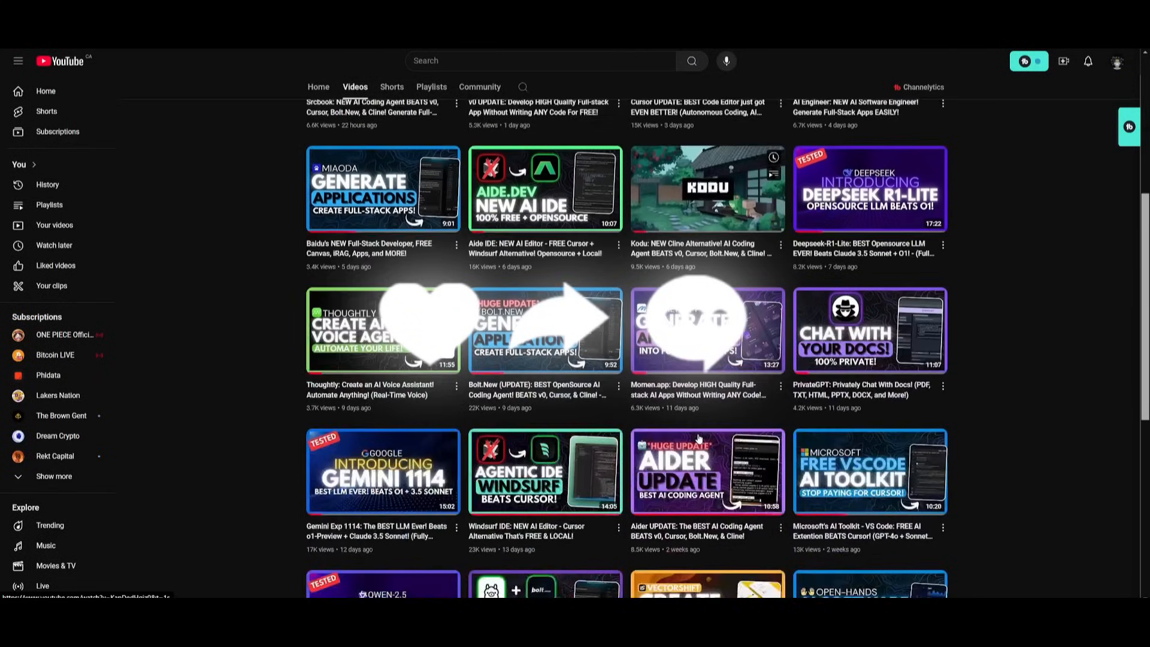
{"action": "scroll", "scroll_direction": "down", "scroll_amount": 3}
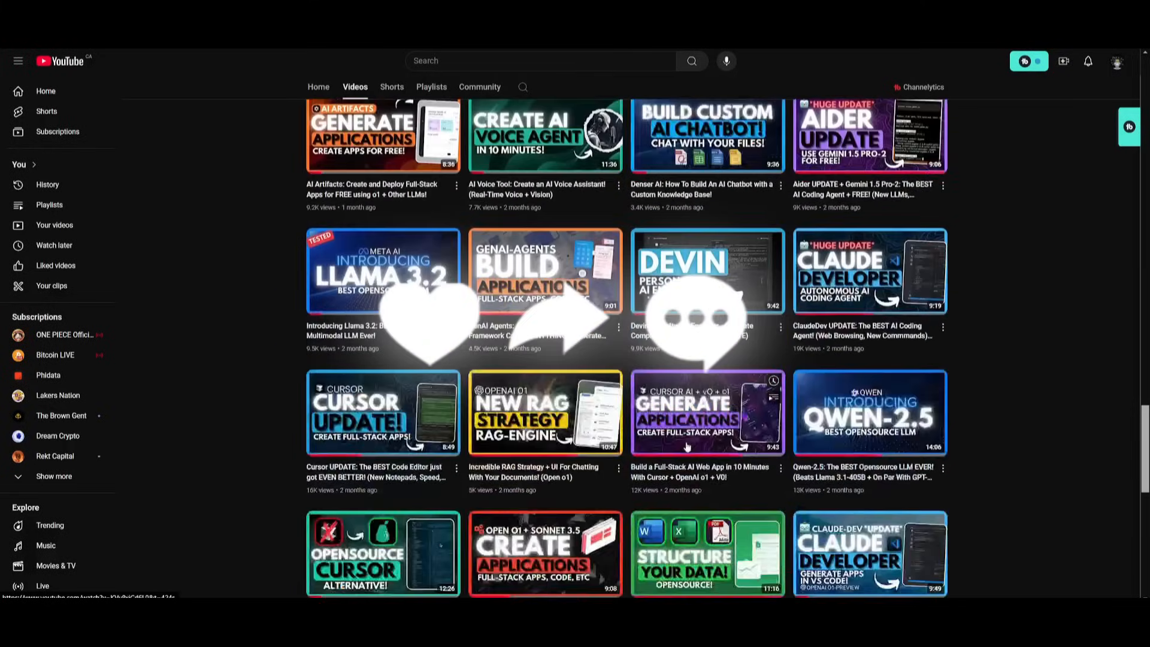
{"action": "scroll", "scroll_direction": "down", "scroll_amount": 3}
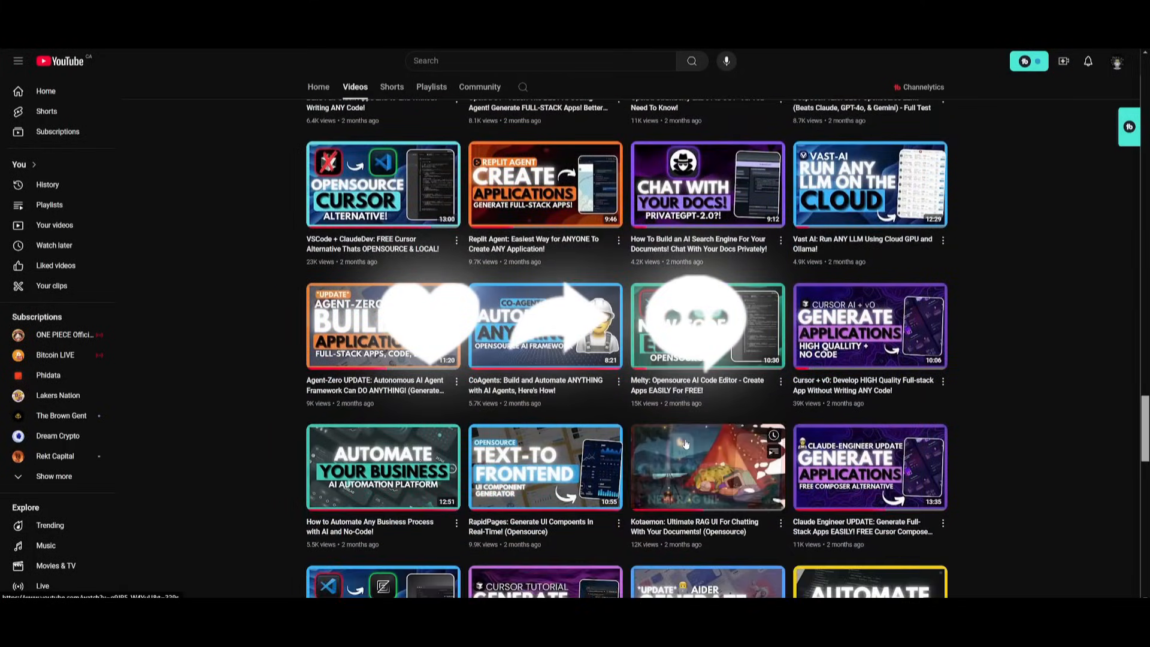
{"action": "scroll", "scroll_direction": "down", "scroll_amount": 3}
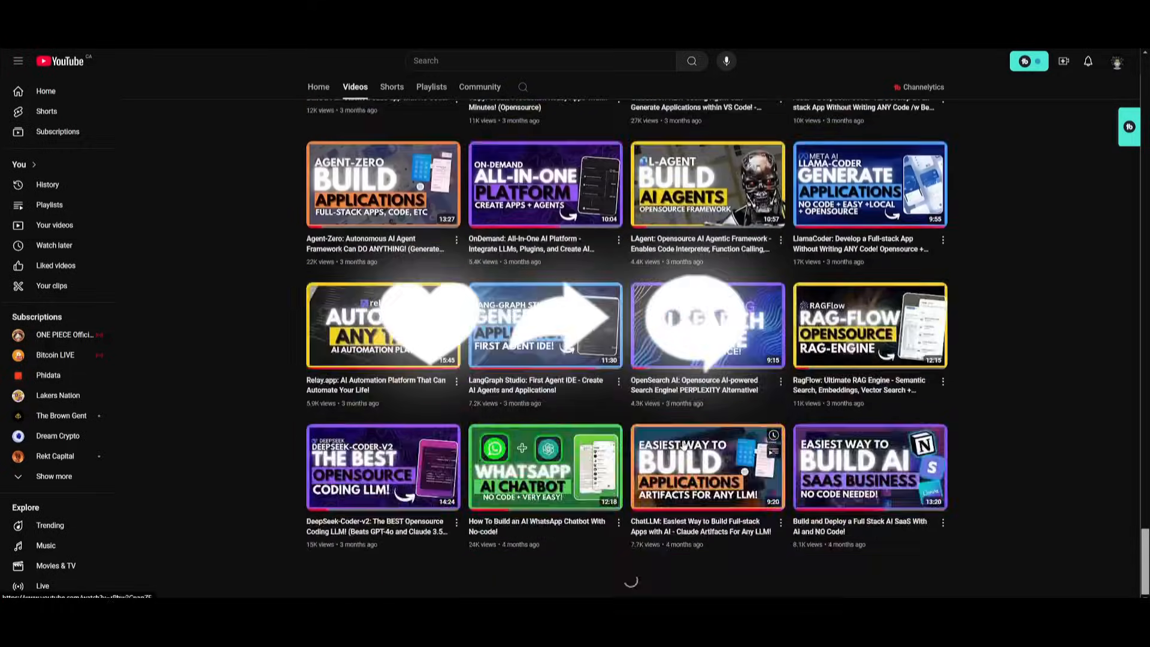
{"action": "scroll", "scroll_direction": "down", "scroll_amount": 3}
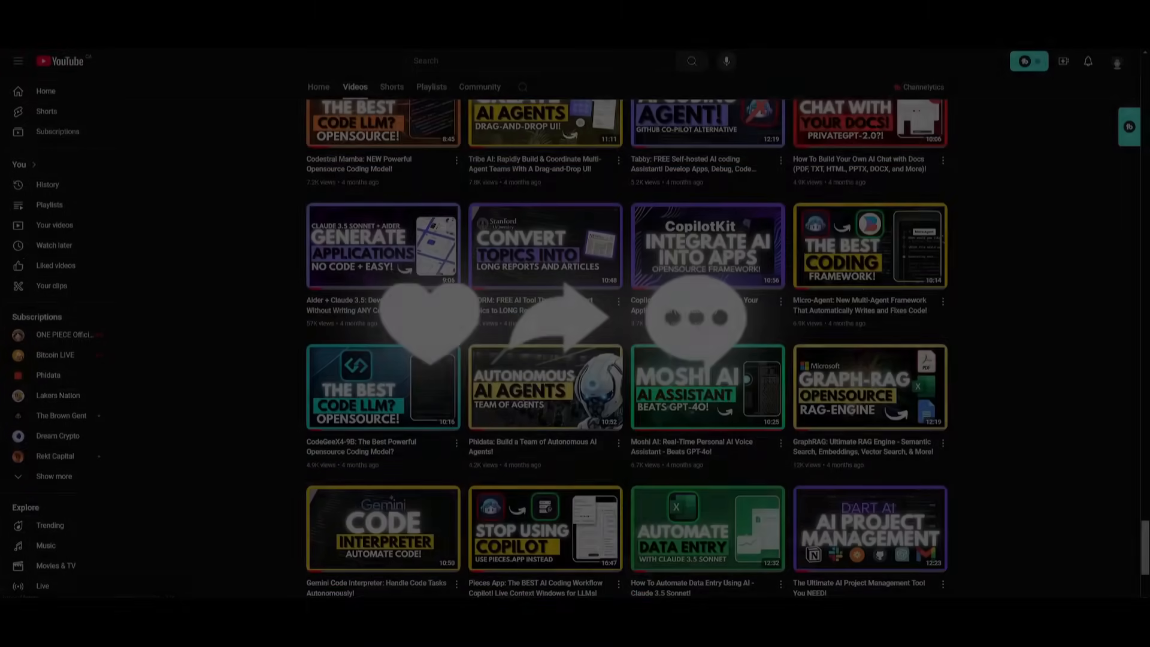